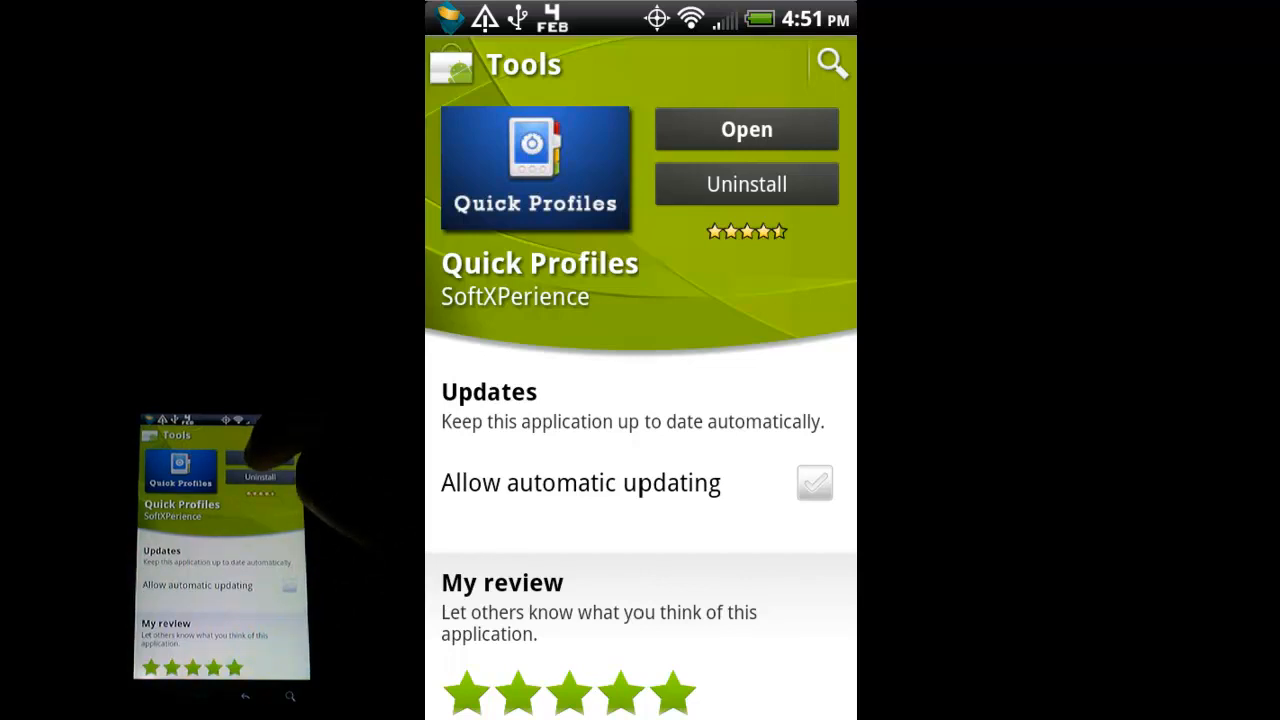
# Step: Launch Quick Profiles from the Play Store page and review the saved profile list
pyautogui.click(746, 128)
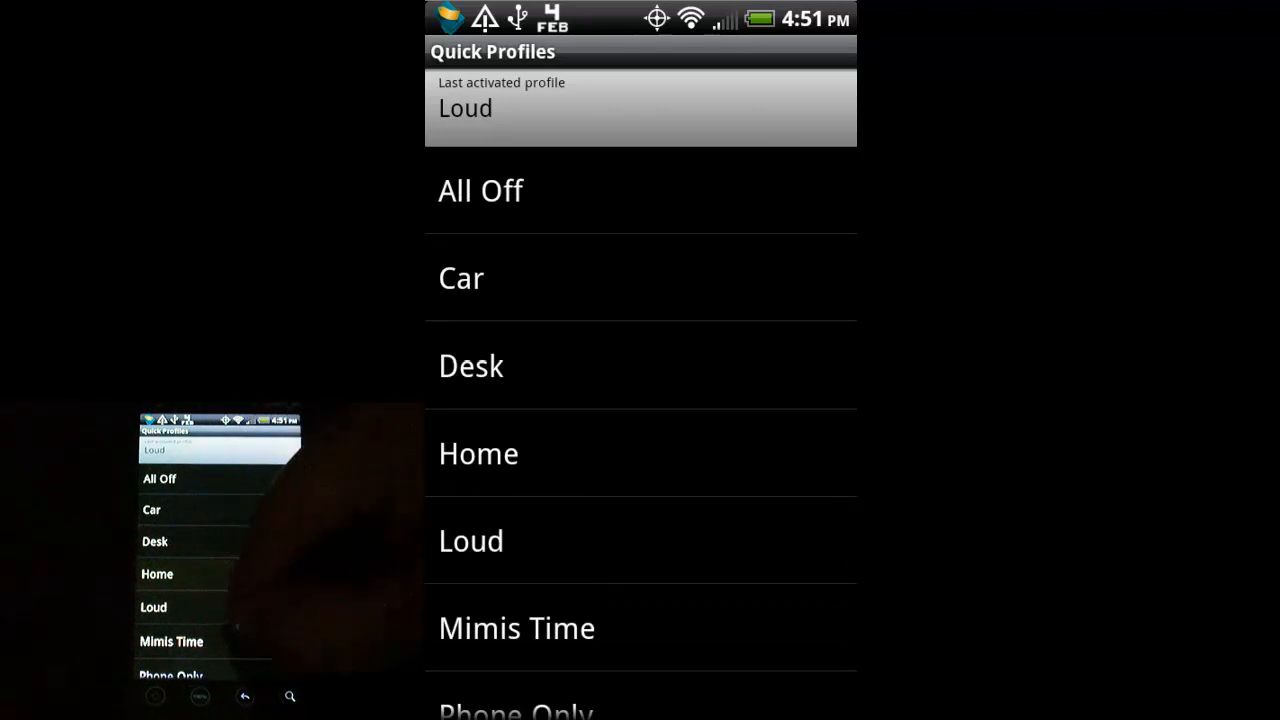
pyautogui.scroll(-3)
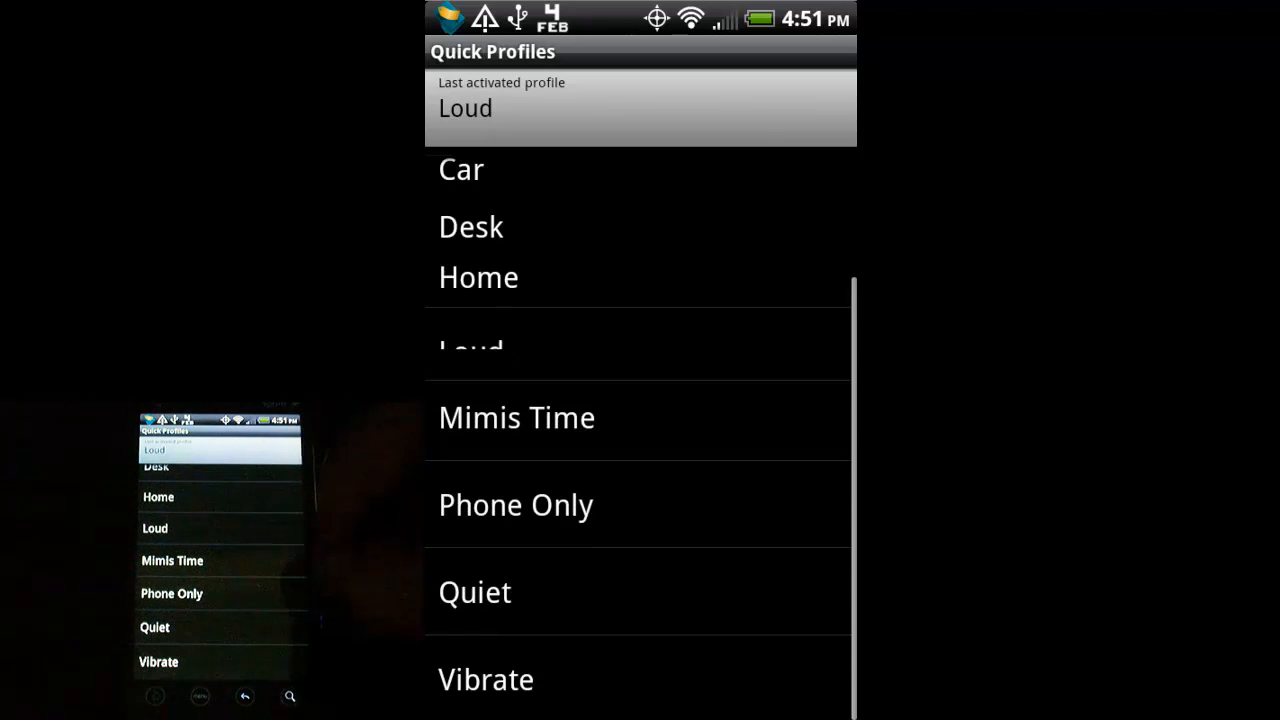
pyautogui.scroll(3)
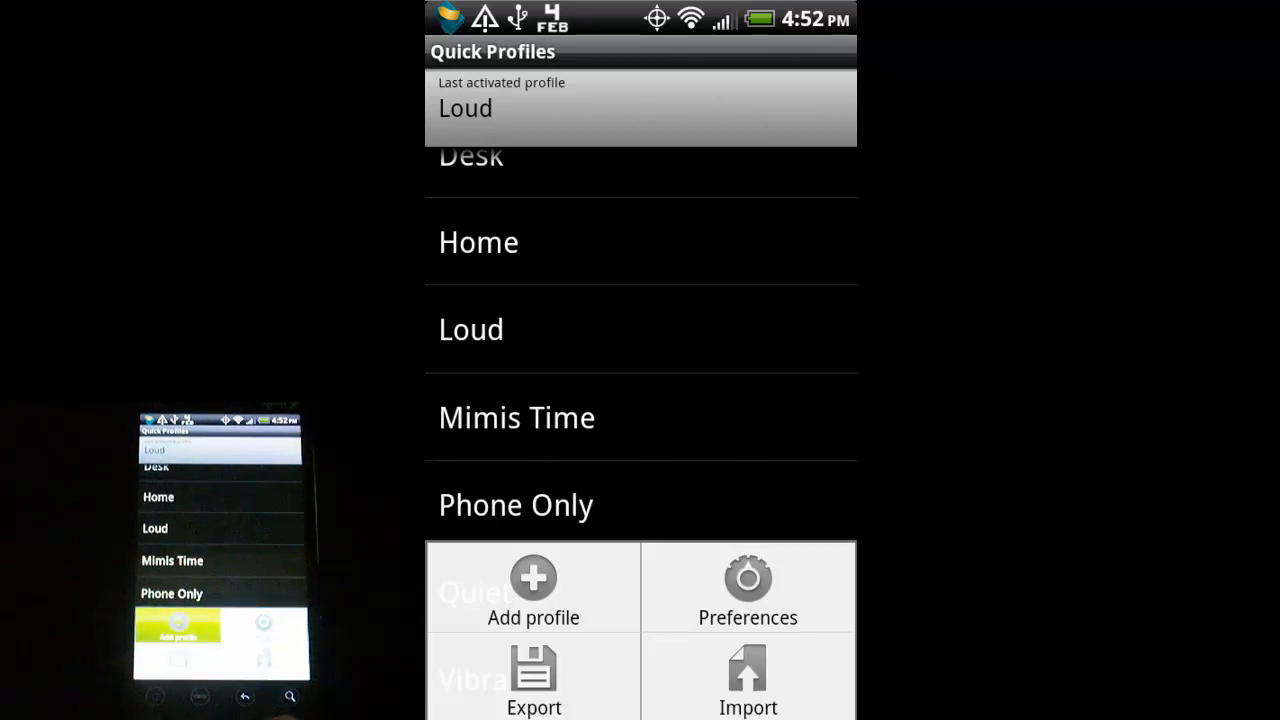
# Step: Add a new profile named 'Test', declining the Pro prompt when choosing an icon
pyautogui.click(532, 588)
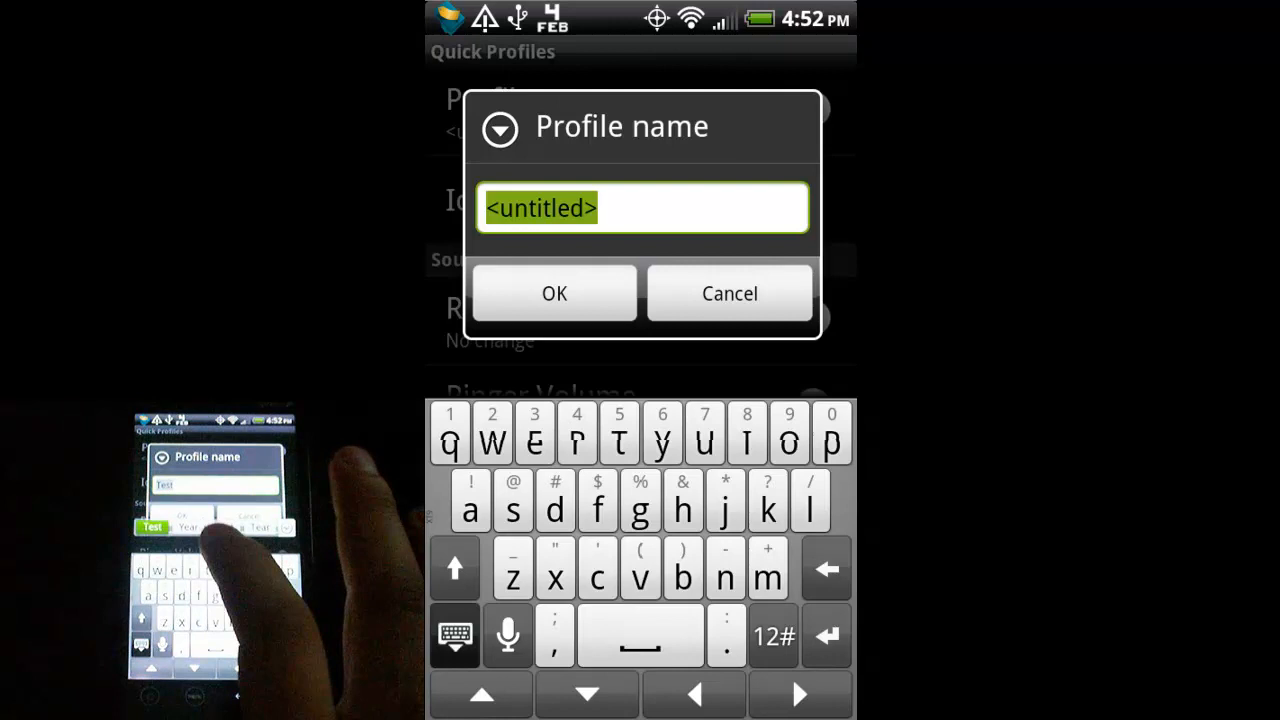
pyautogui.write('Test')
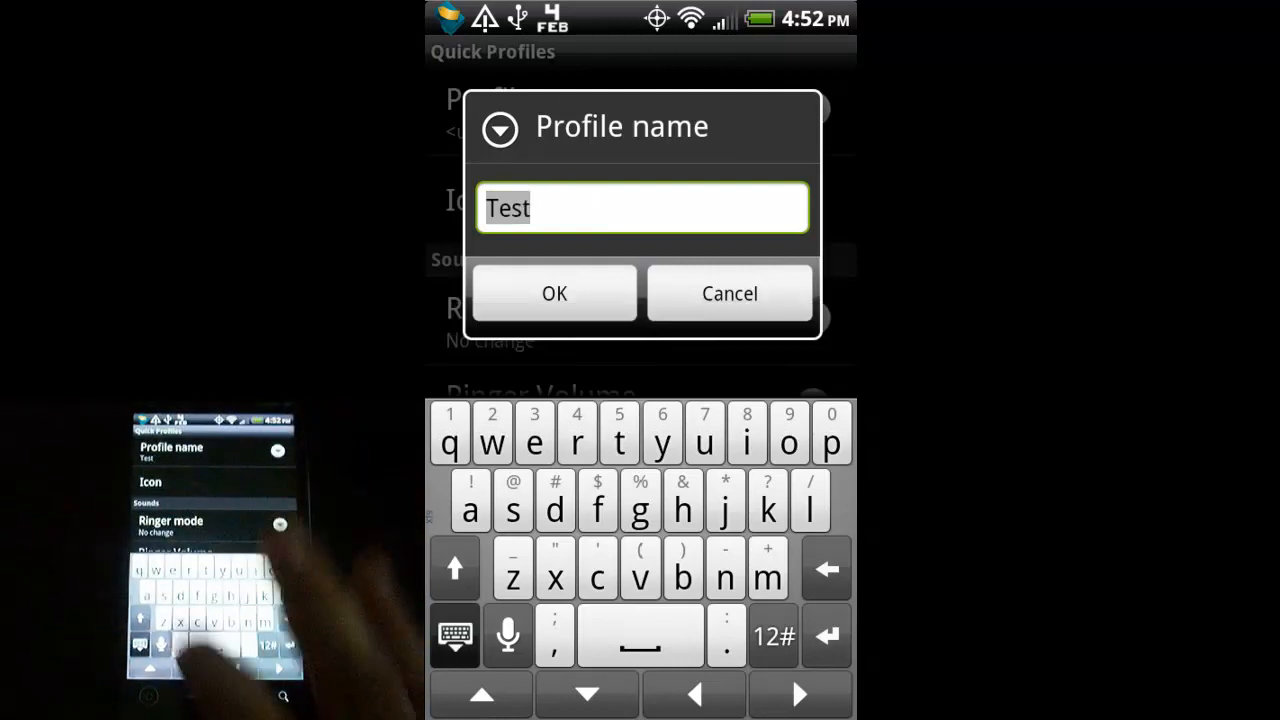
pyautogui.click(554, 292)
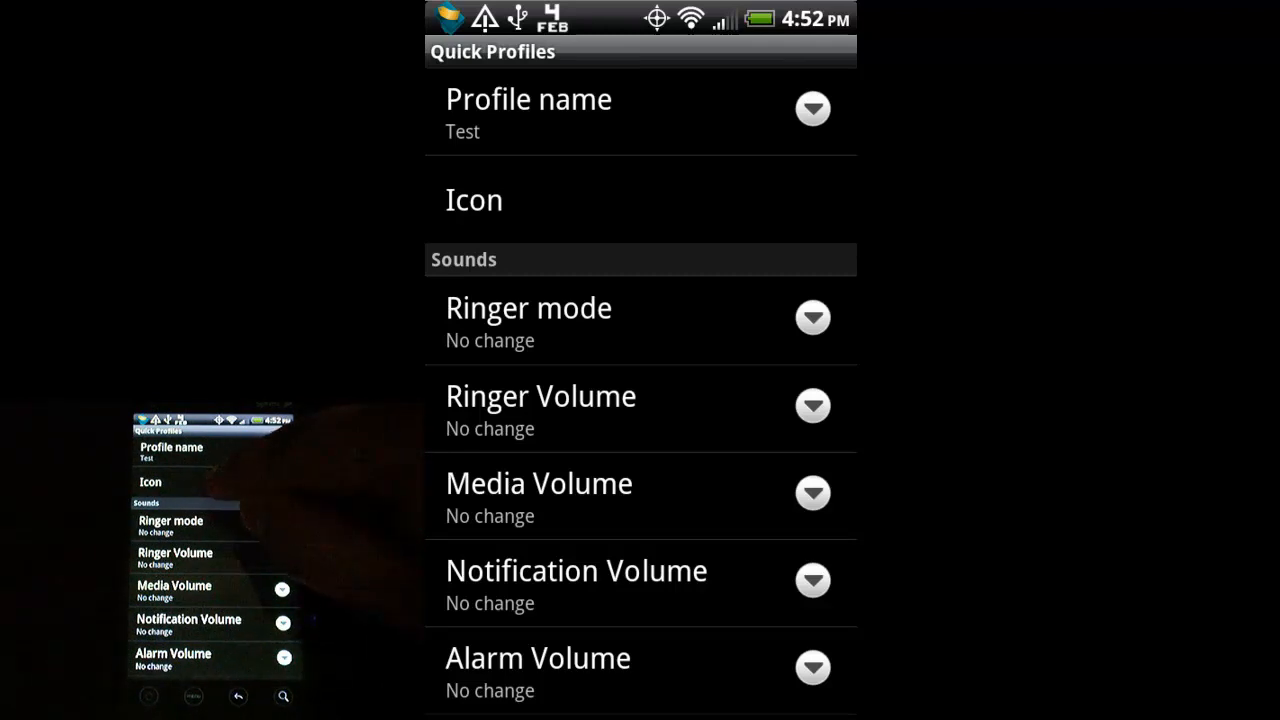
pyautogui.click(472, 200)
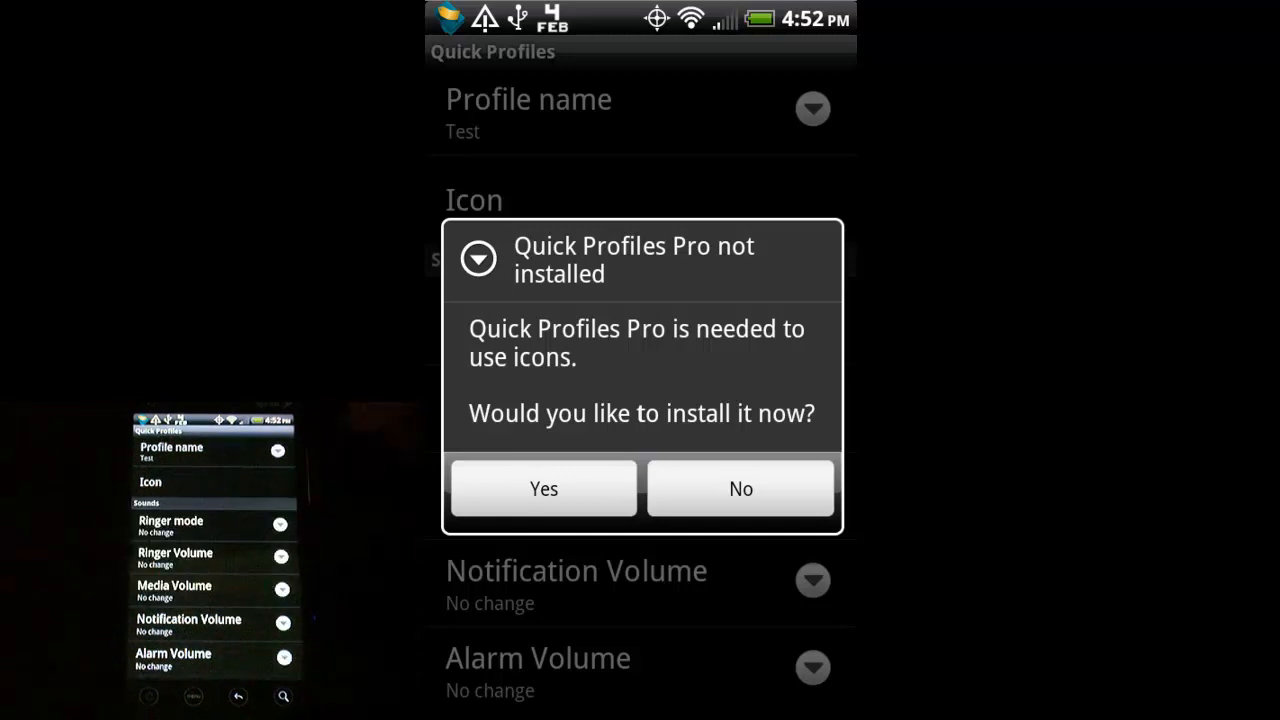
pyautogui.click(740, 488)
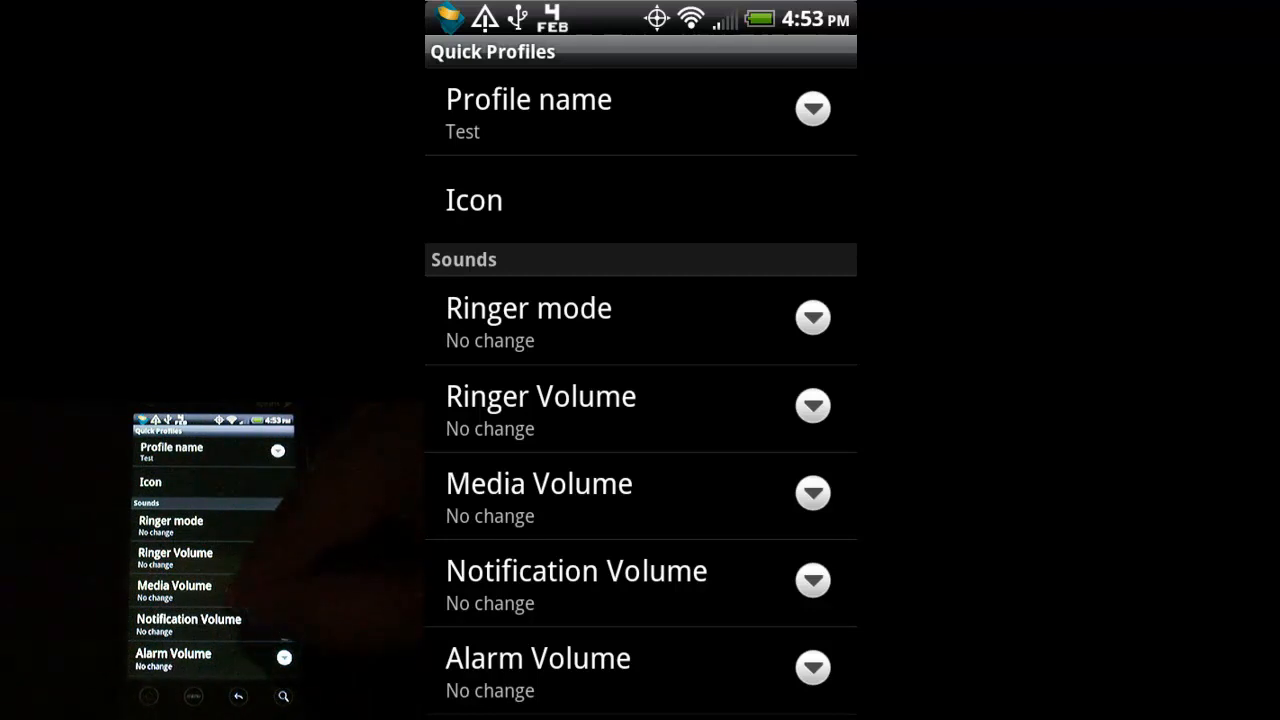
# Step: Set the ringer mode to Ring and the ringer and media volumes to 100%
pyautogui.scroll(-3)
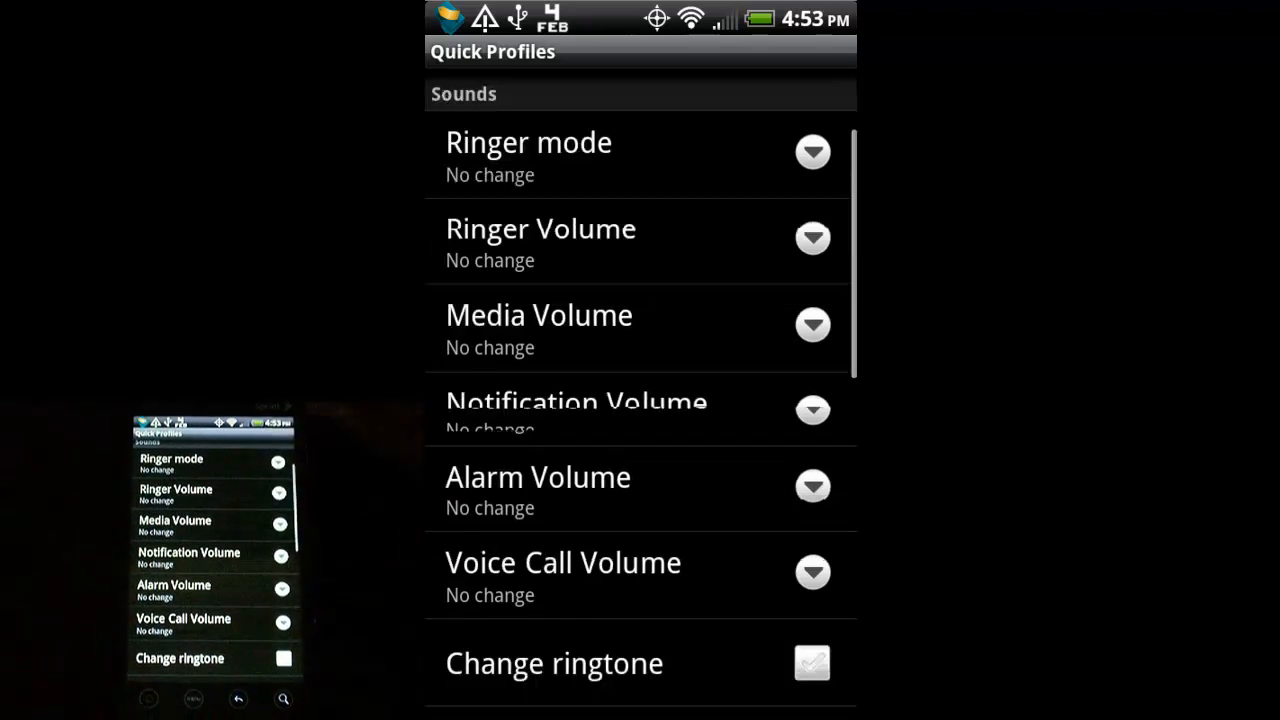
pyautogui.scroll(3)
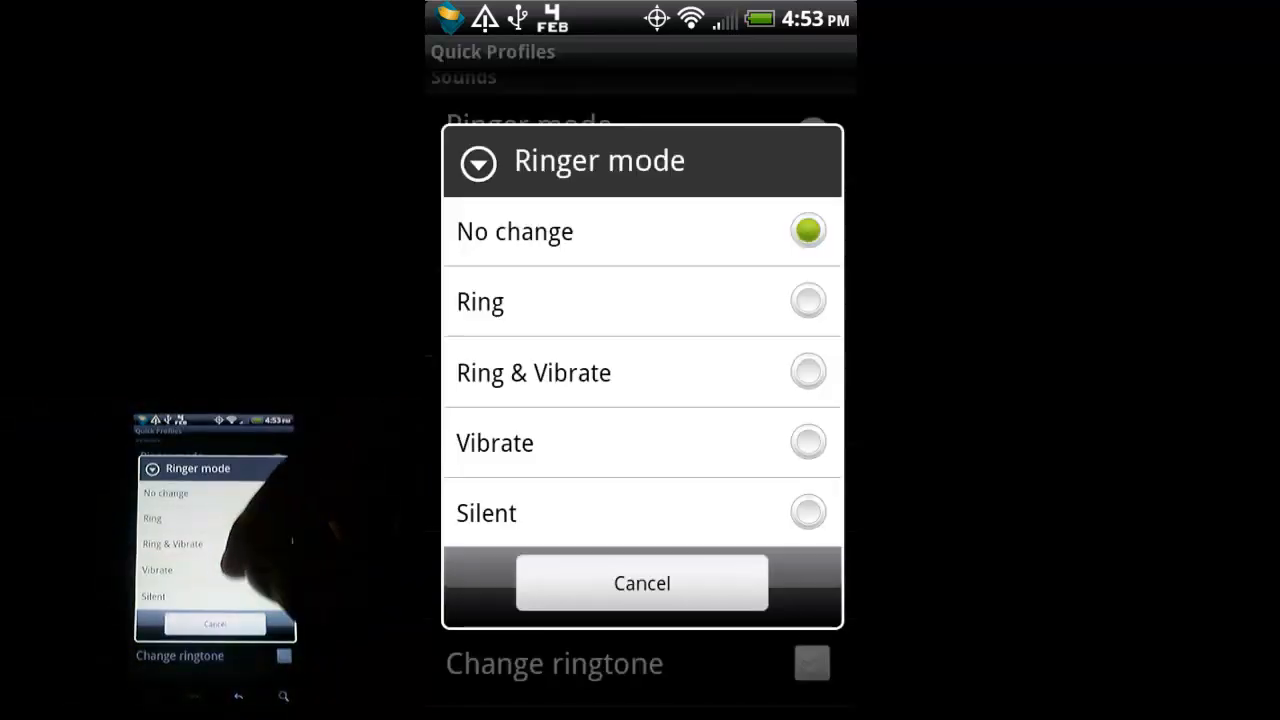
pyautogui.moveTo(300, 520)
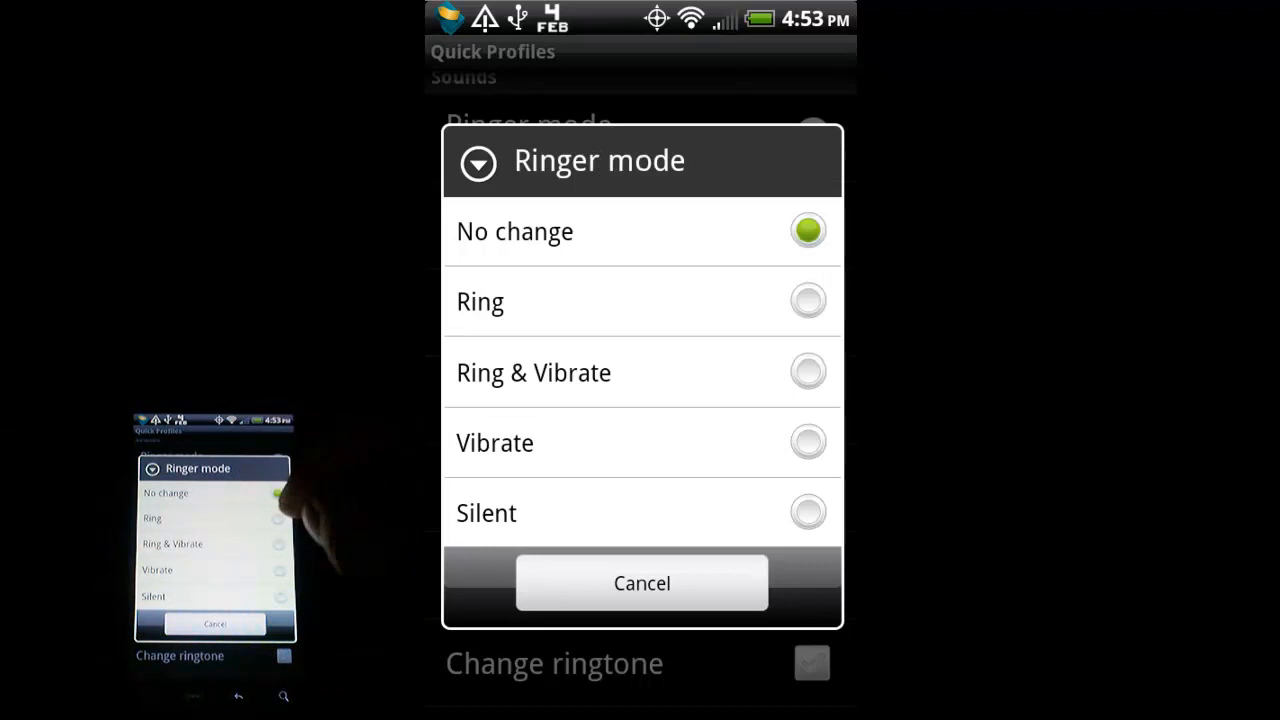
pyautogui.click(640, 300)
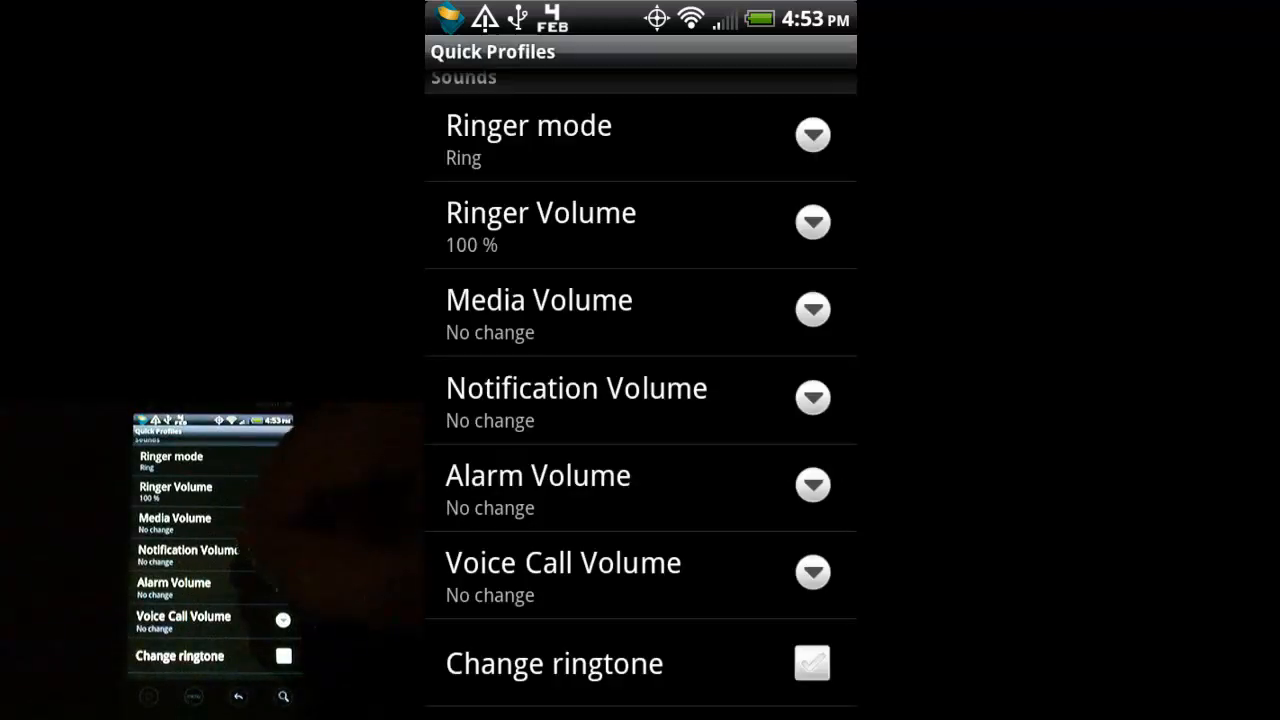
pyautogui.click(812, 308)
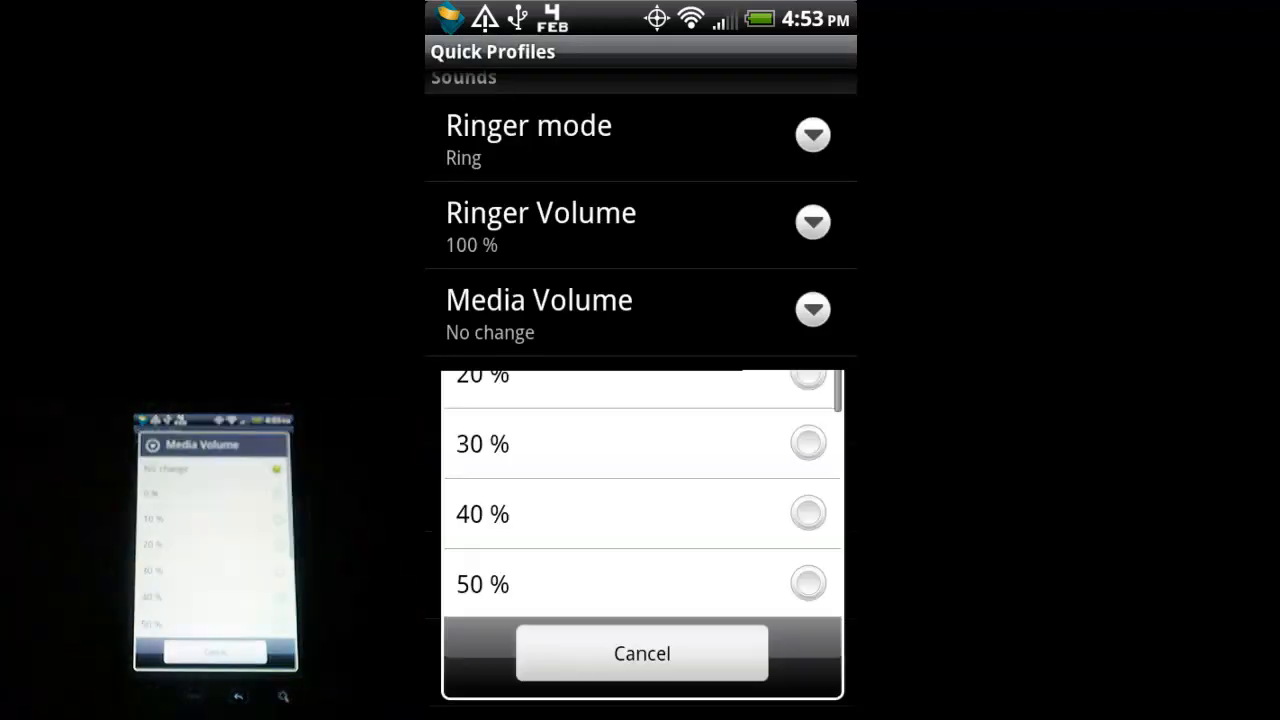
pyautogui.scroll(3)
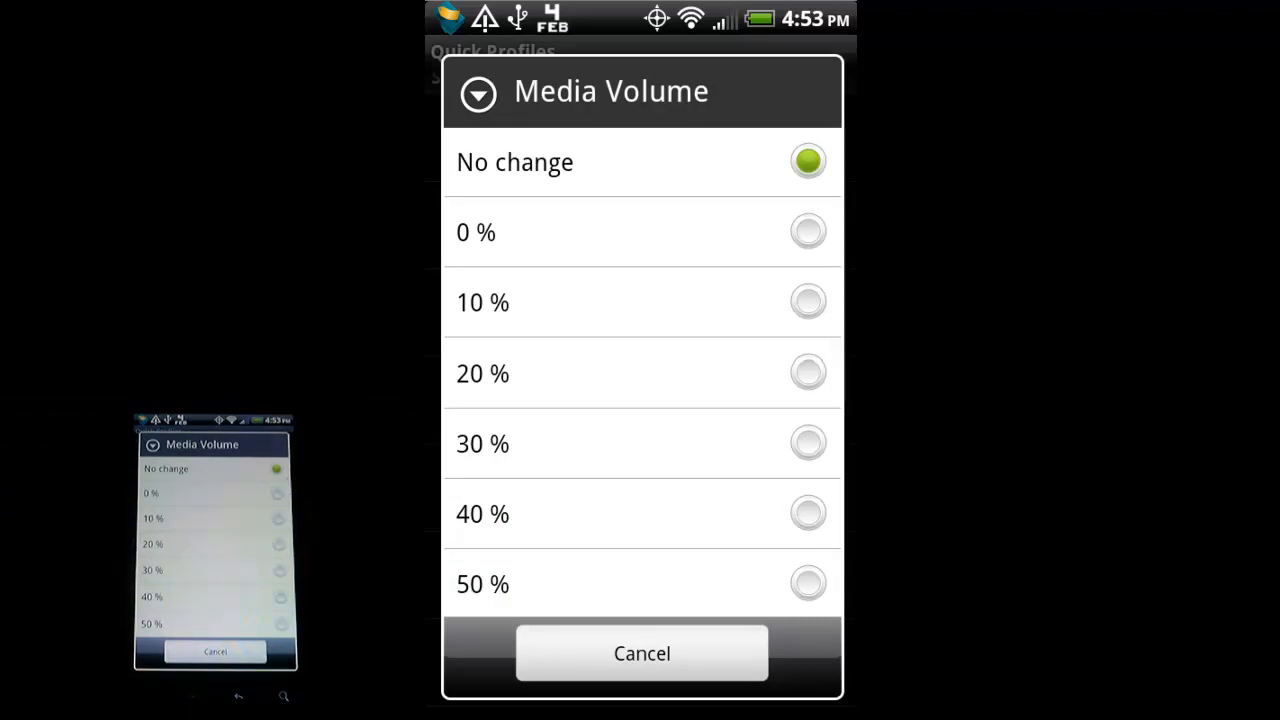
pyautogui.scroll(-3)
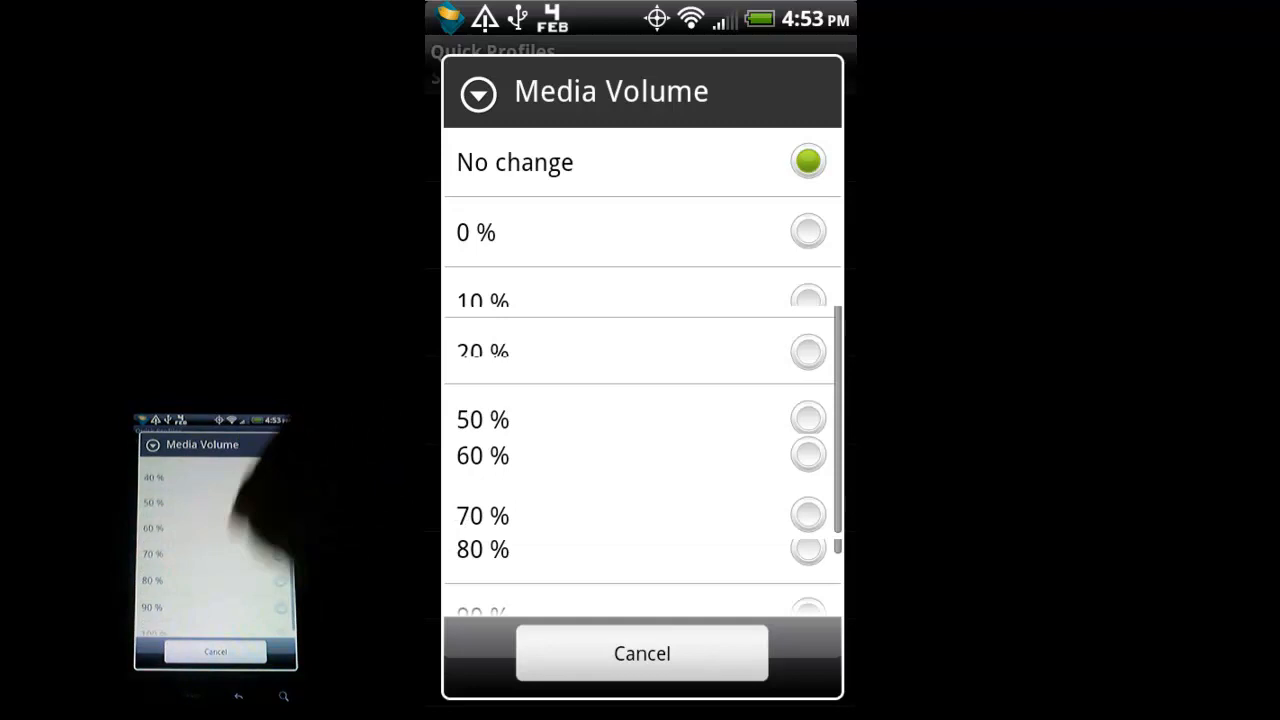
pyautogui.scroll(-3)
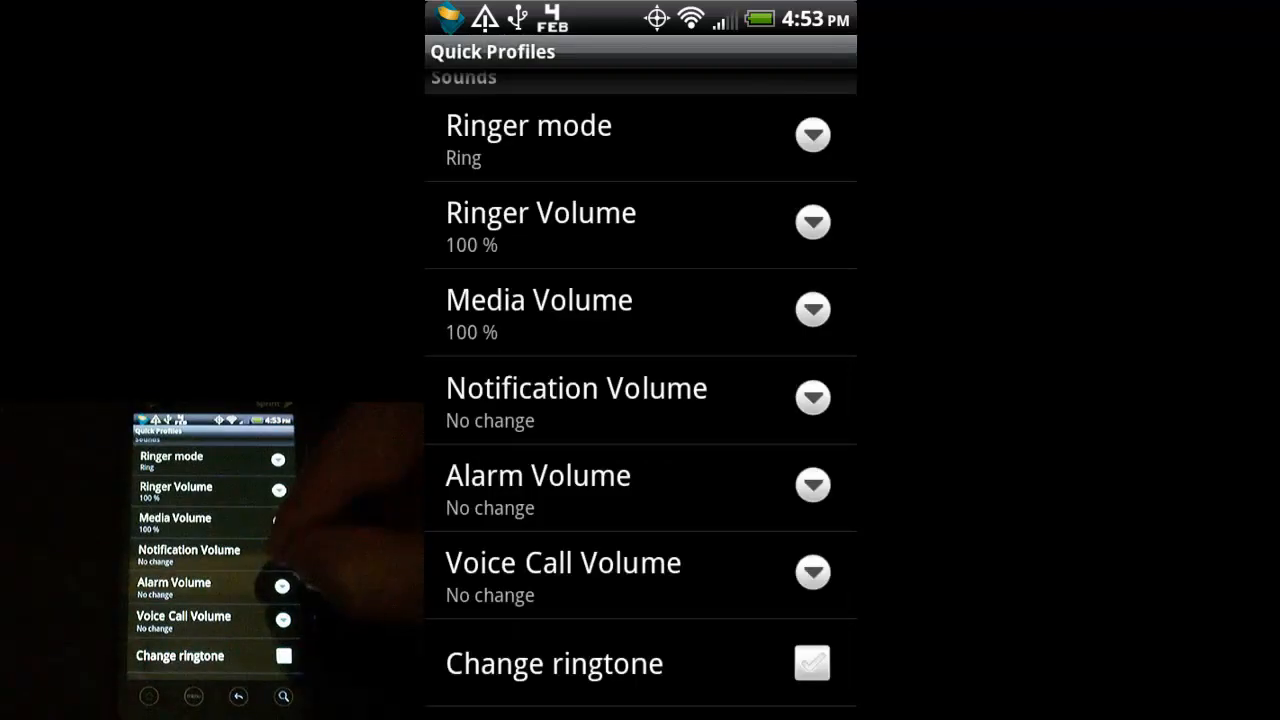
# Step: Set the notification and alarm volumes to 100%
pyautogui.click(812, 396)
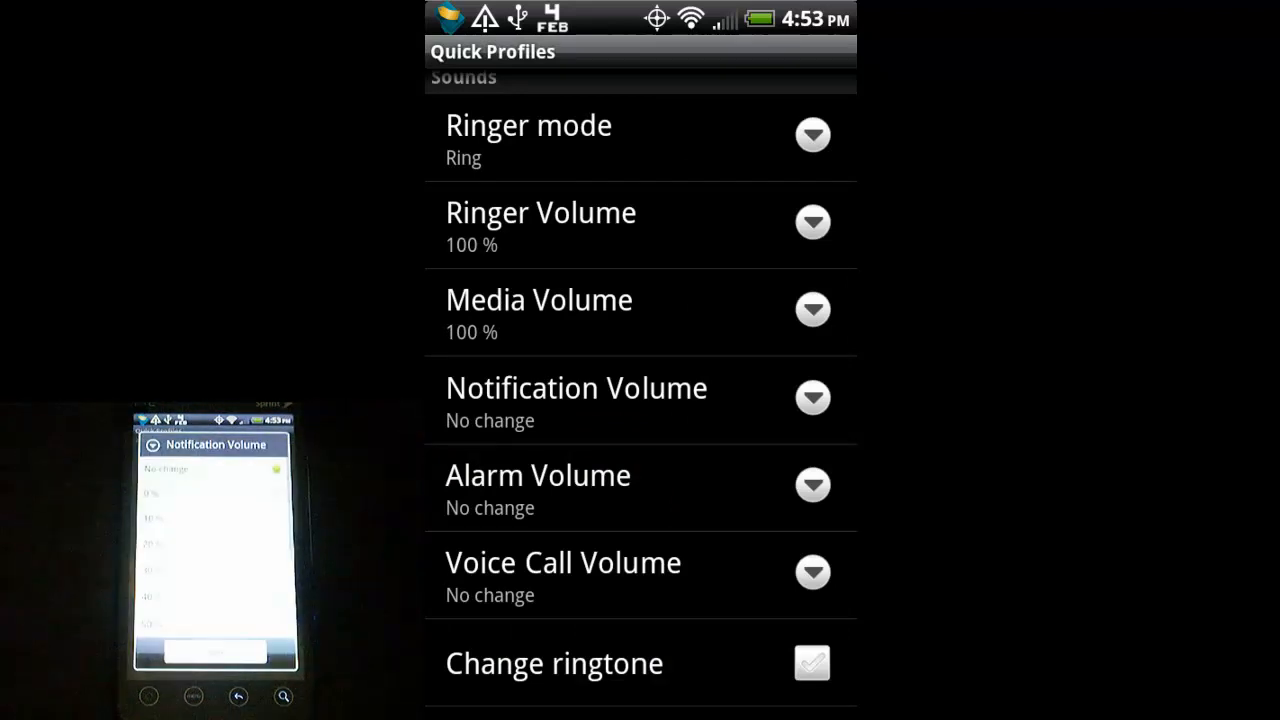
pyautogui.click(812, 396)
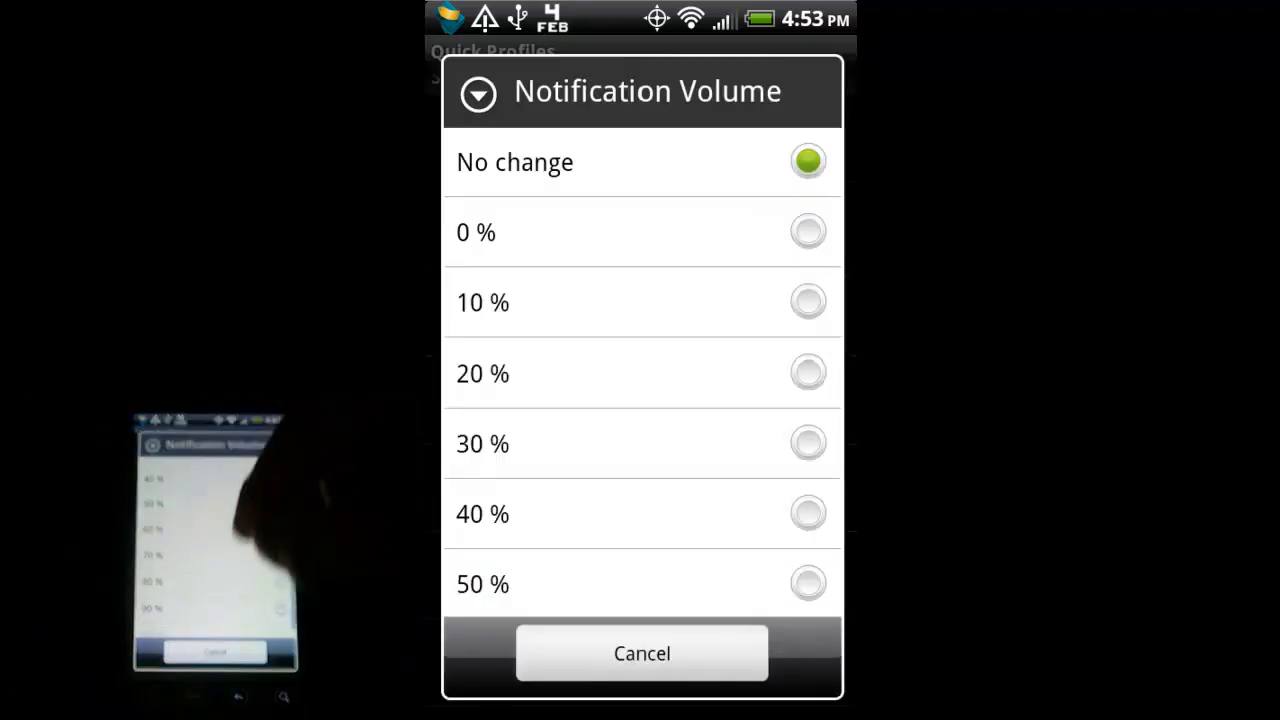
pyautogui.scroll(-3)
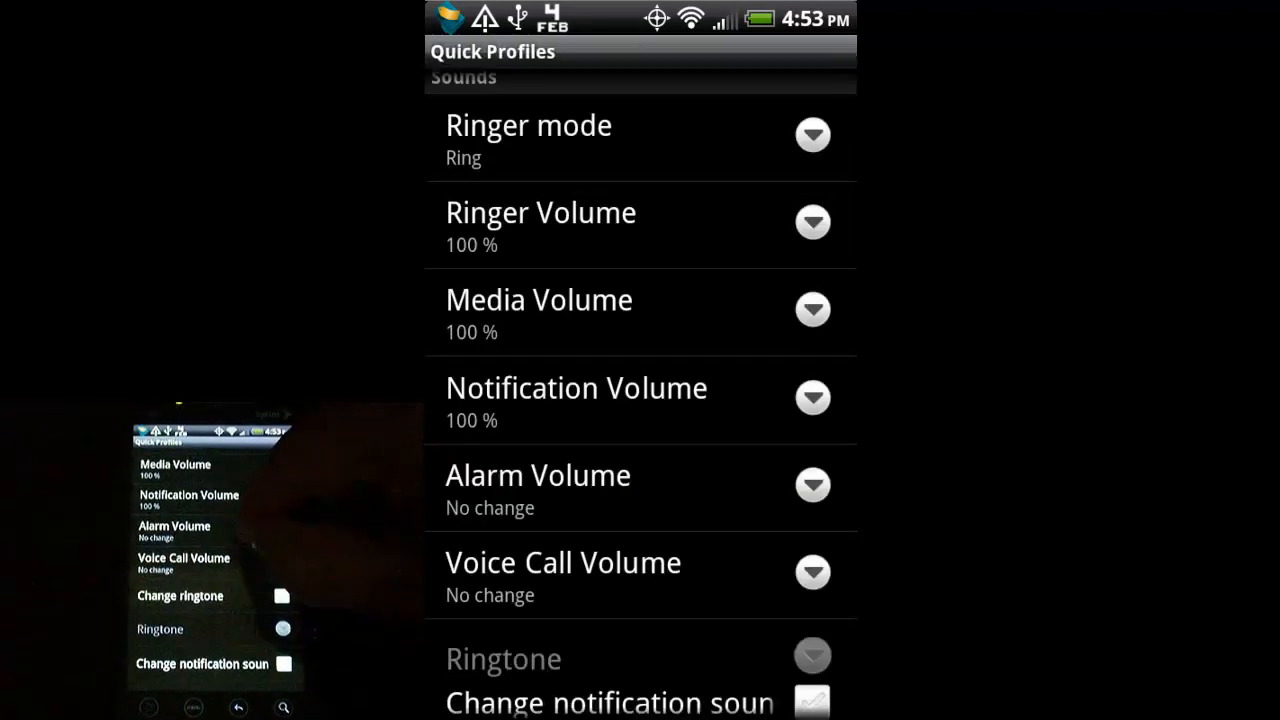
pyautogui.scroll(-3)
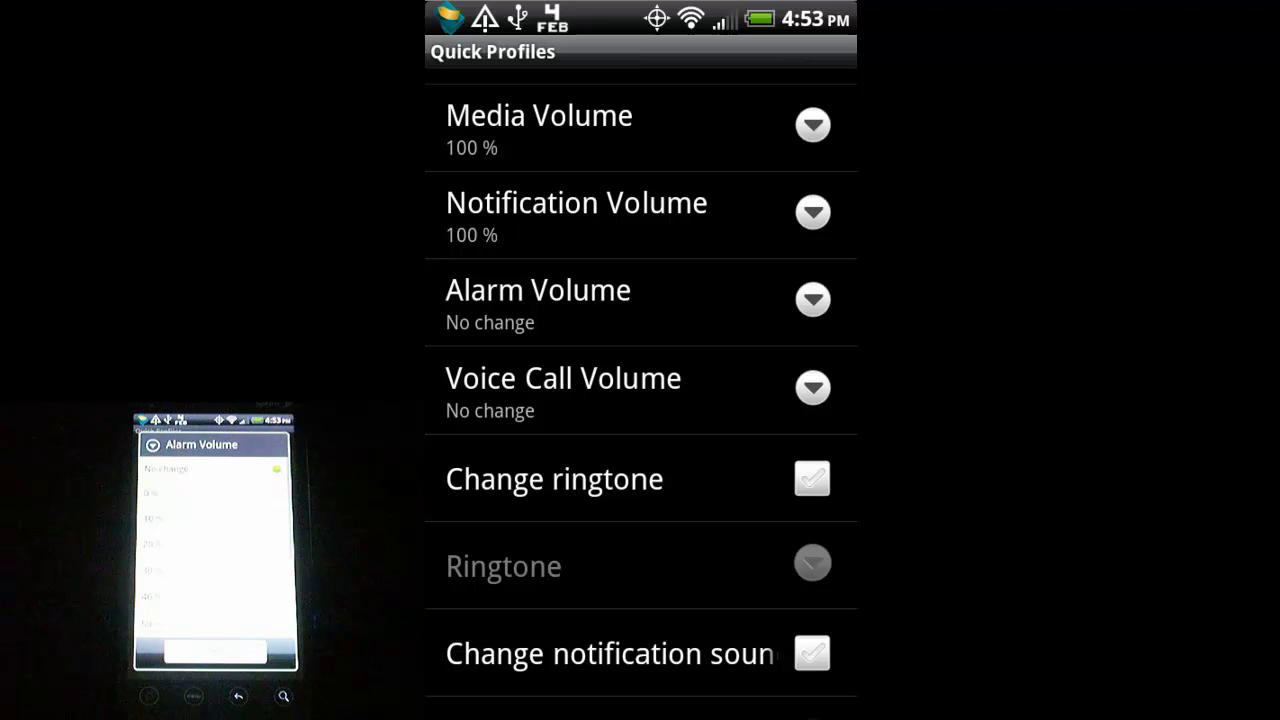
pyautogui.click(812, 300)
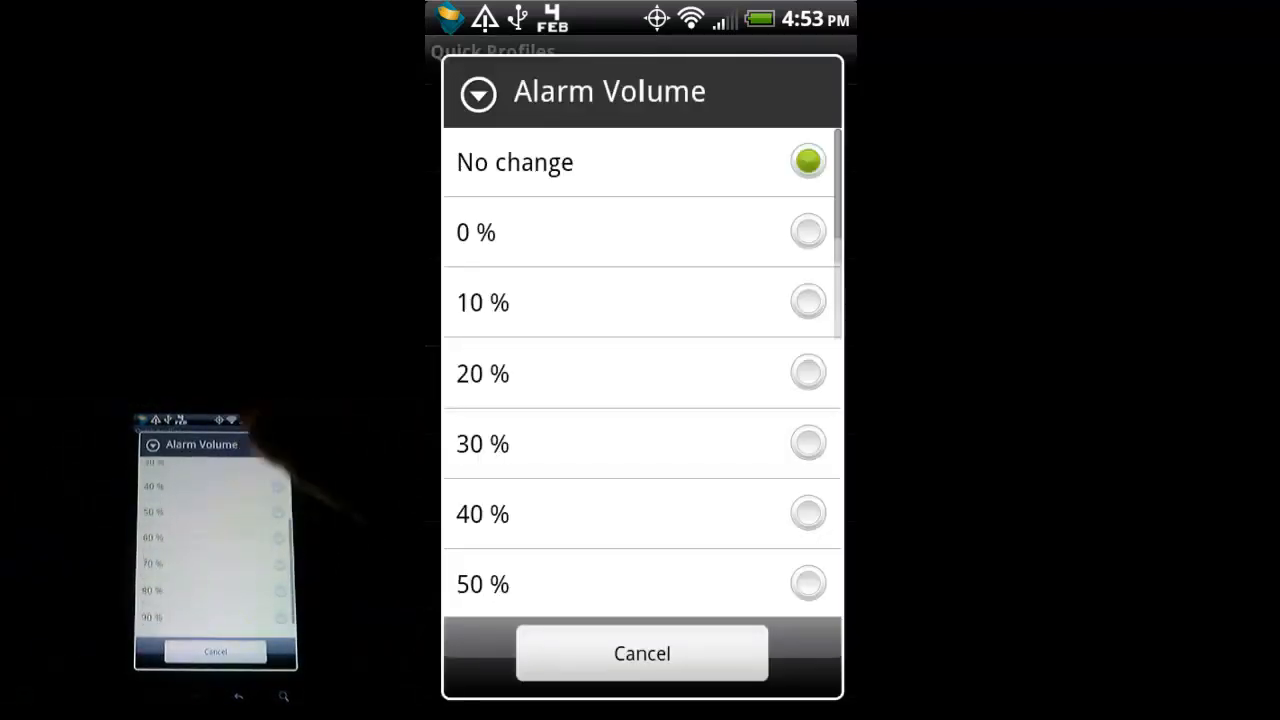
pyautogui.scroll(-3)
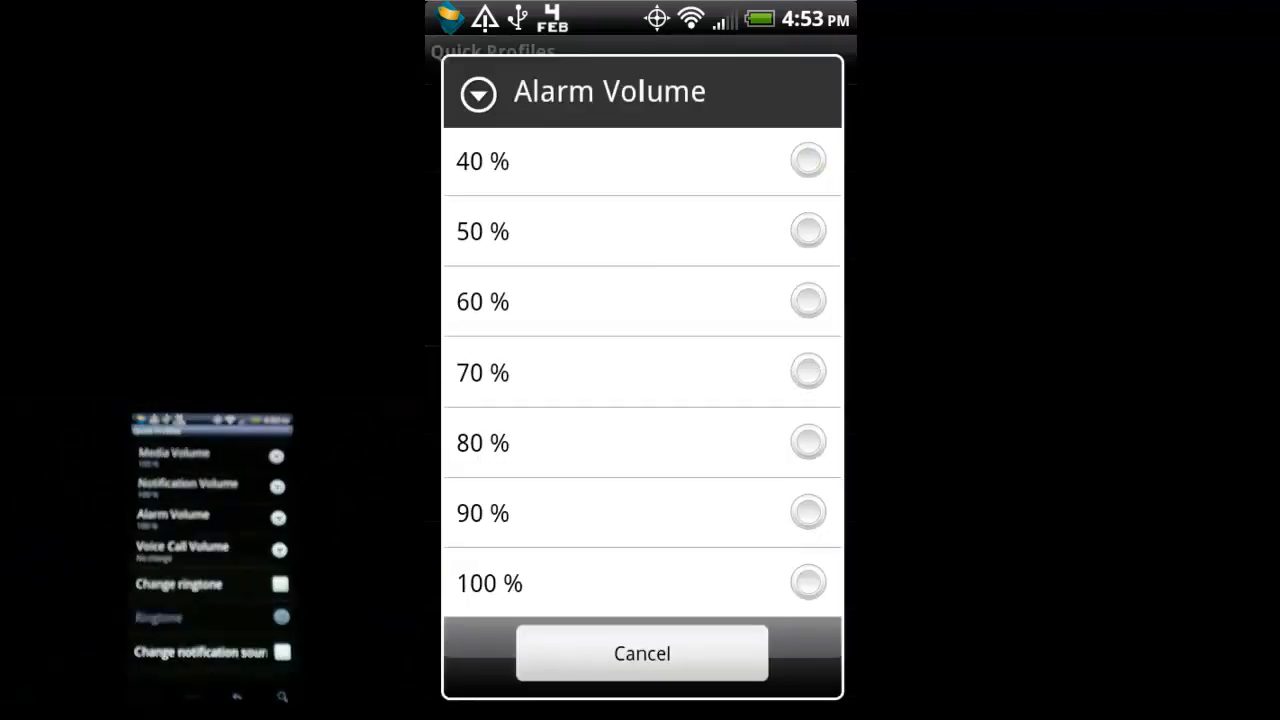
pyautogui.click(640, 652)
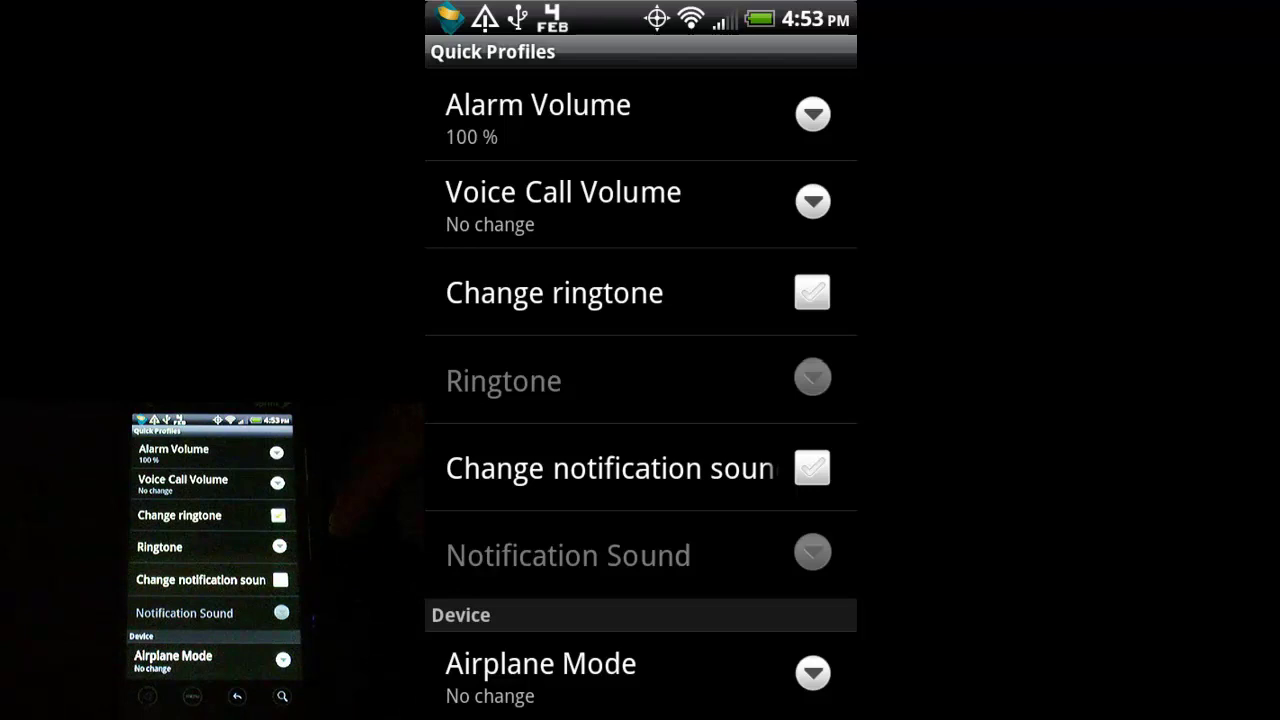
pyautogui.click(812, 292)
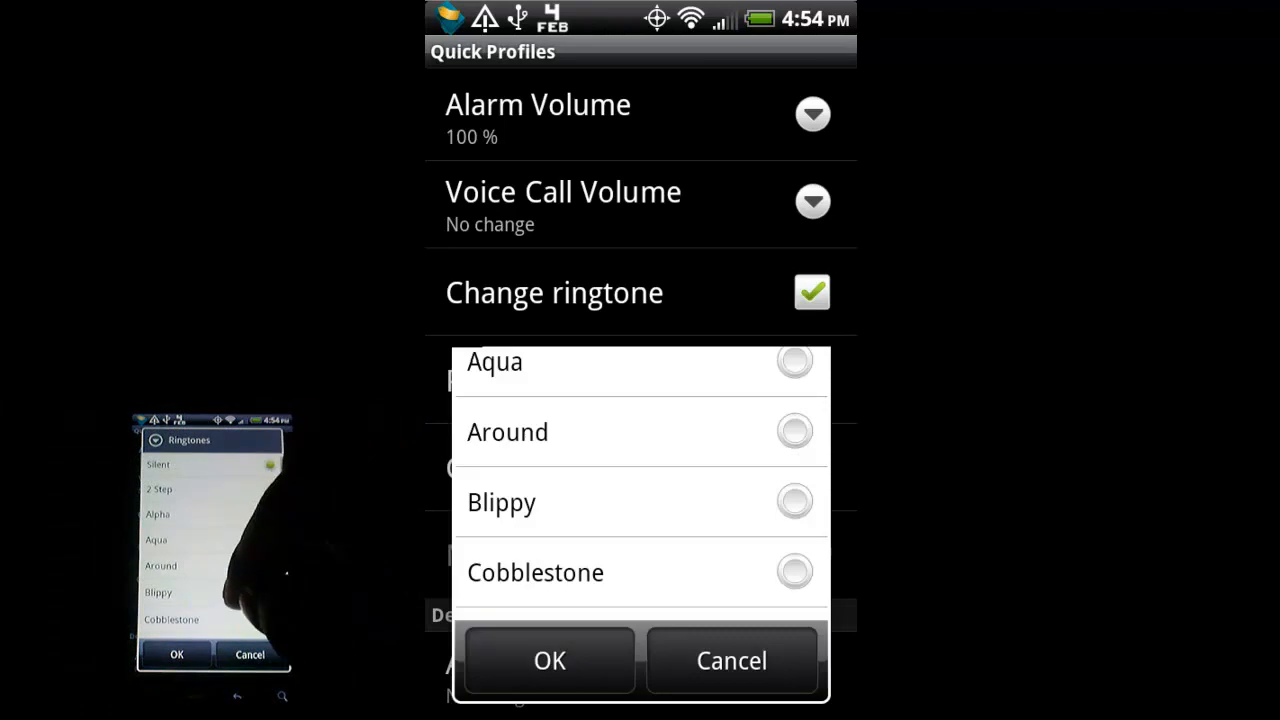
pyautogui.scroll(-3)
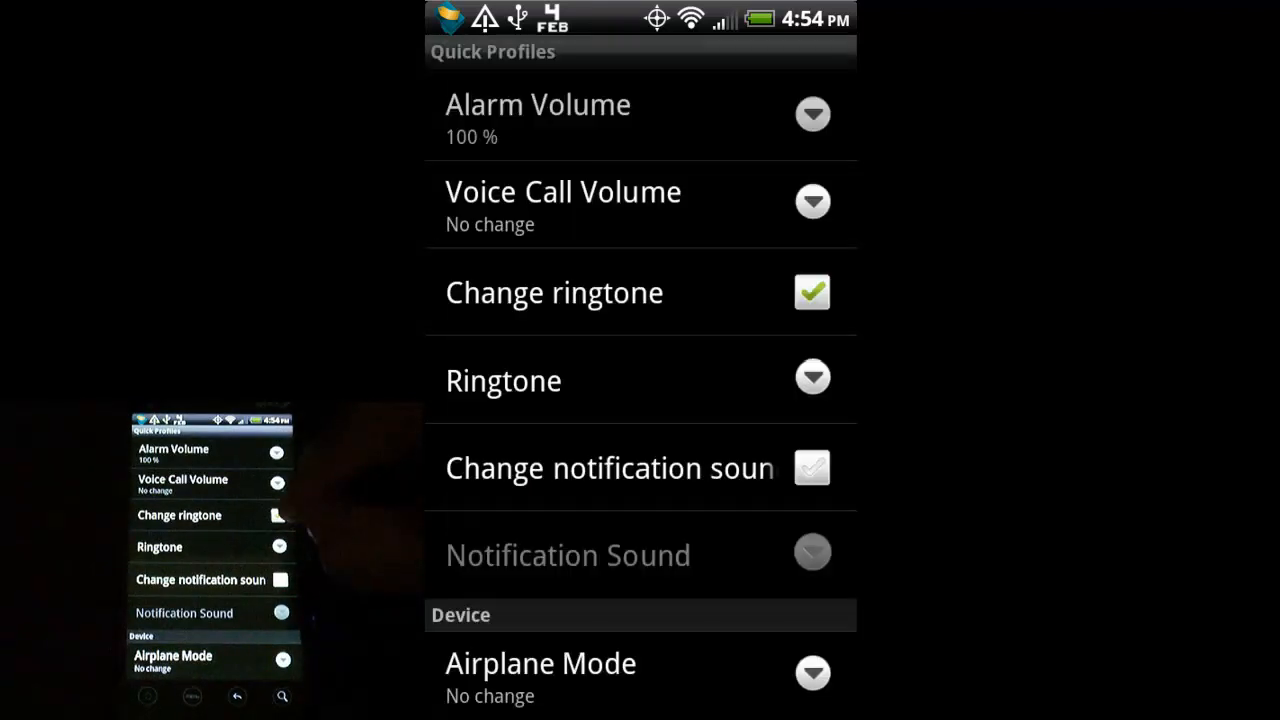
pyautogui.click(812, 292)
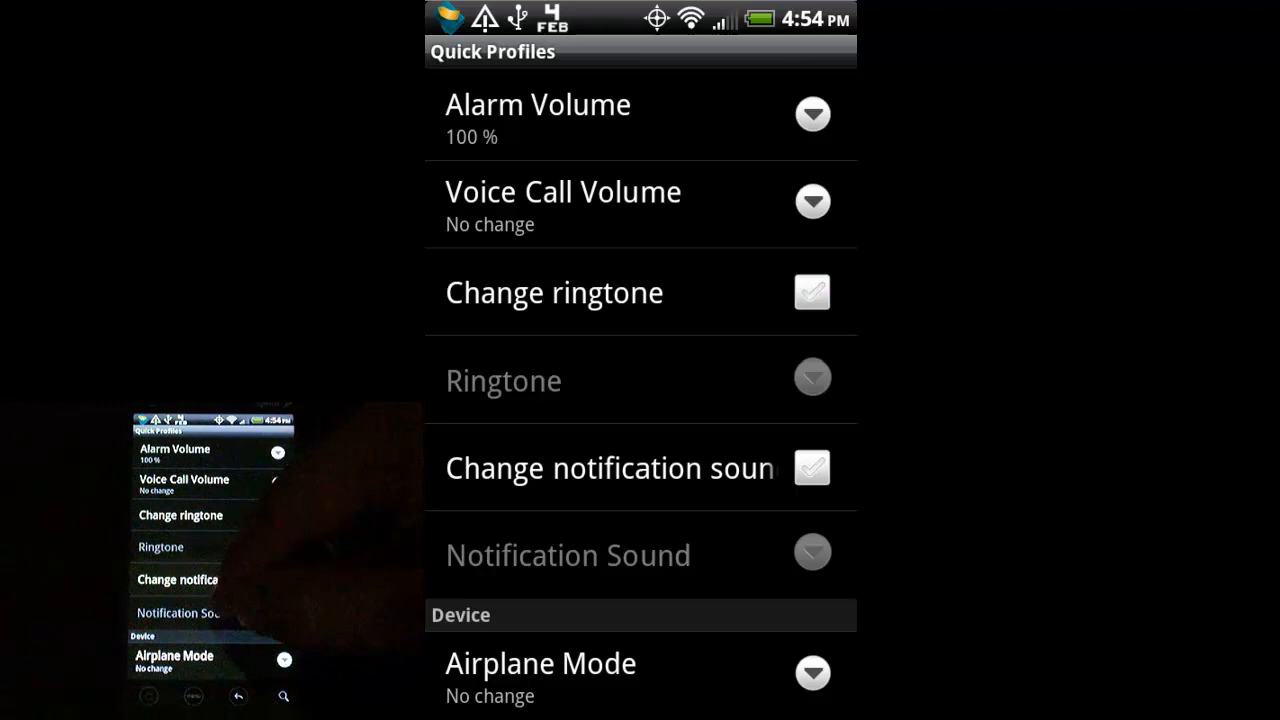
pyautogui.scroll(-3)
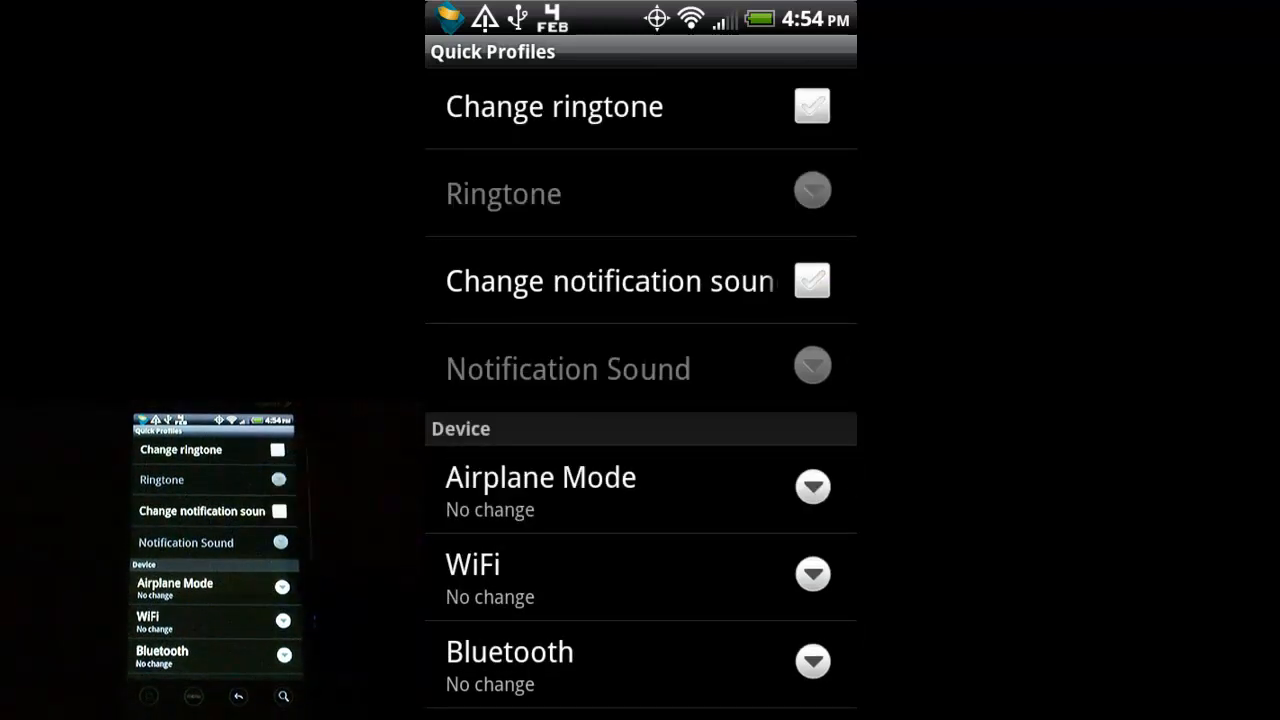
pyautogui.click(812, 280)
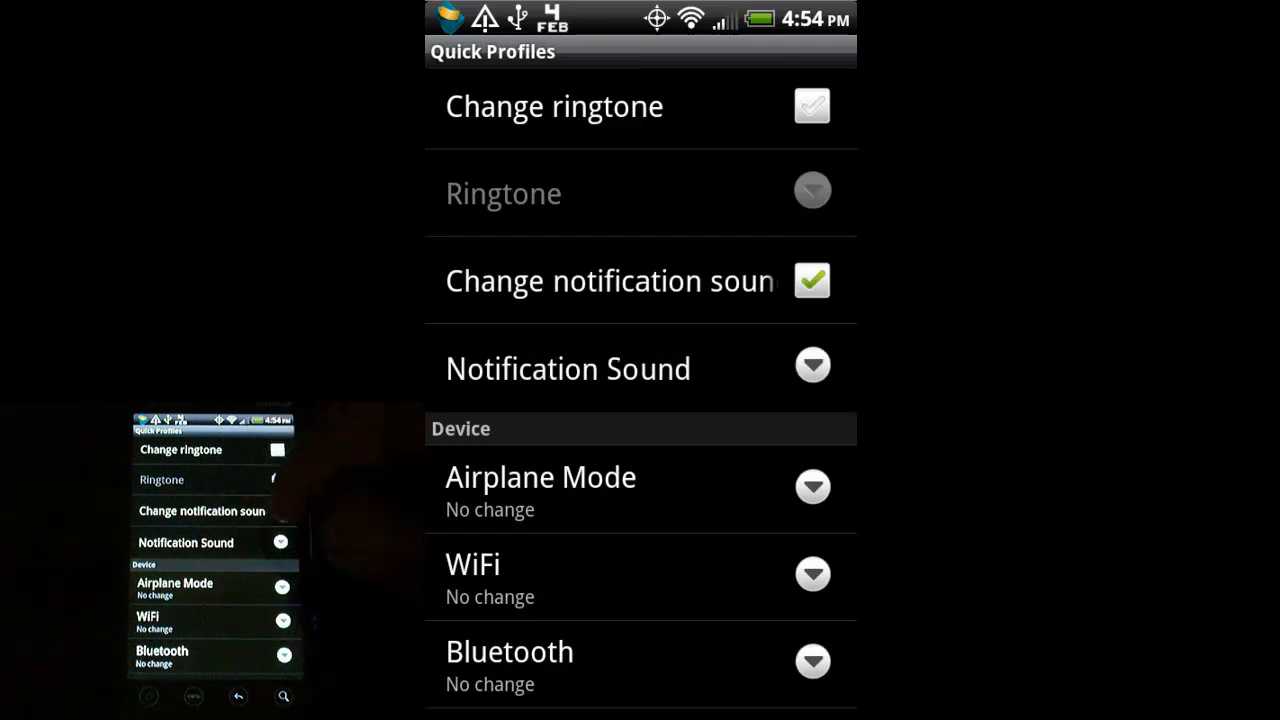
pyautogui.scroll(-3)
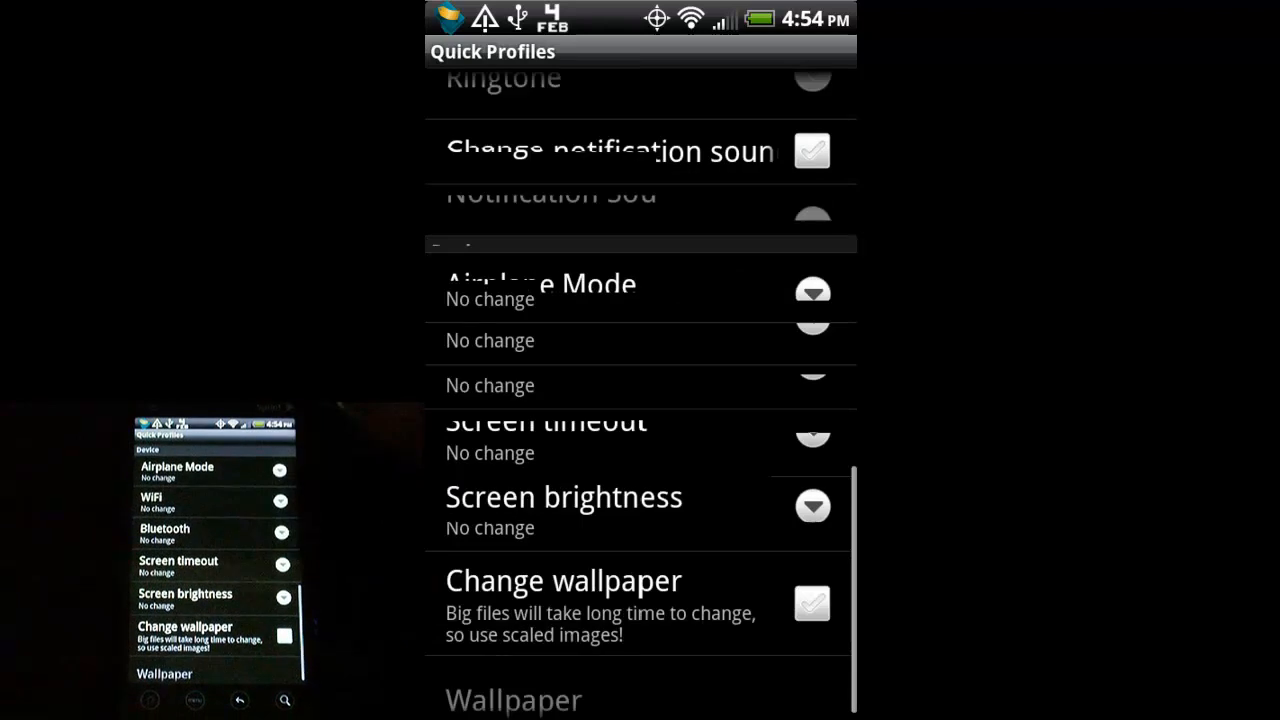
pyautogui.scroll(3)
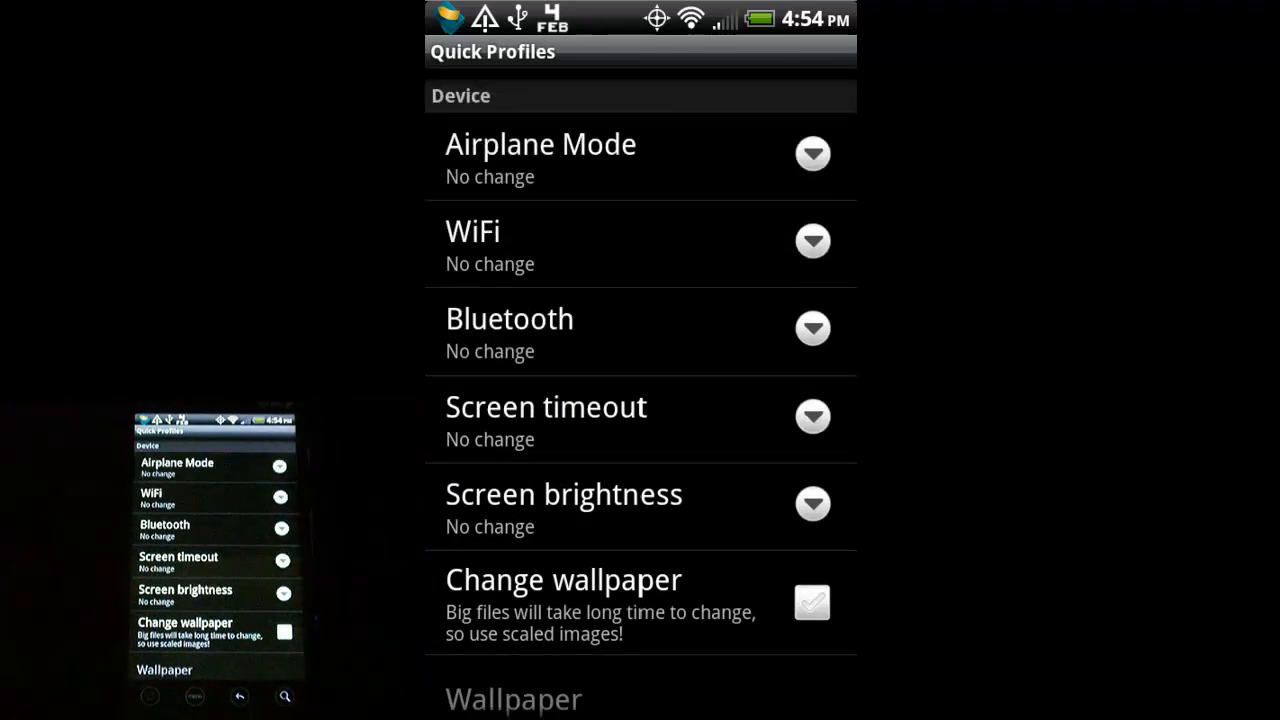
pyautogui.click(812, 152)
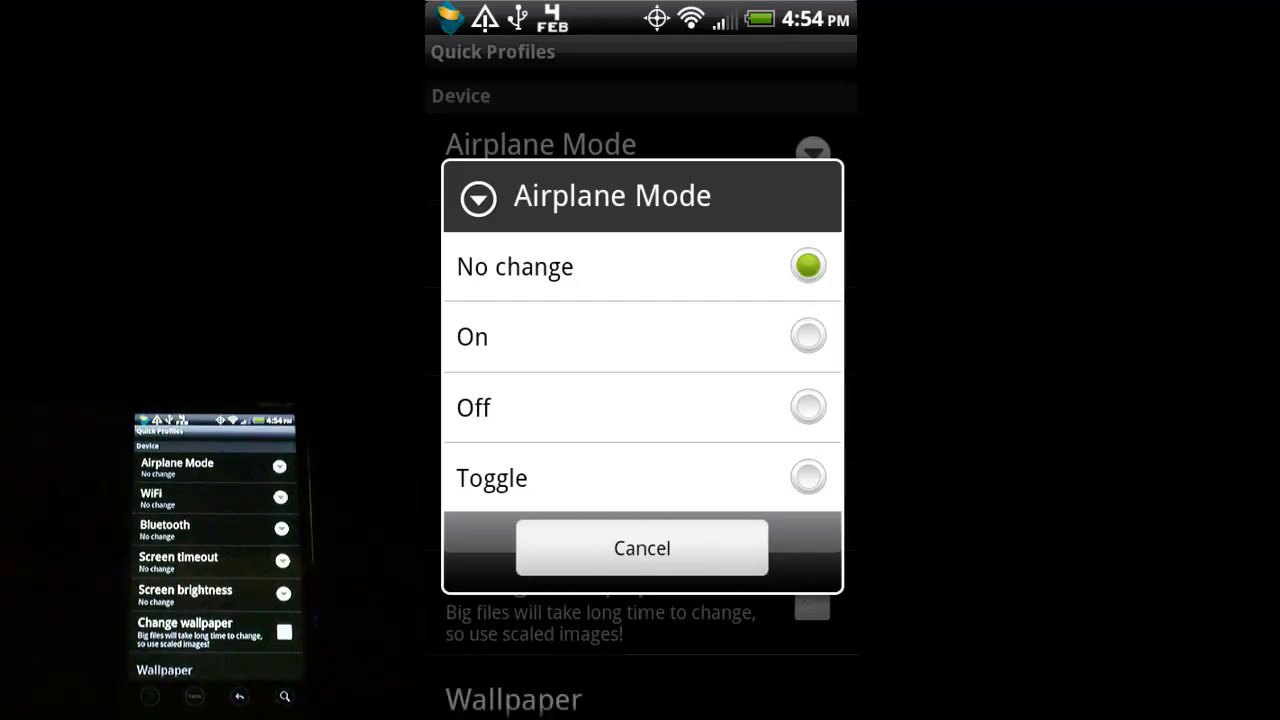
pyautogui.click(640, 548)
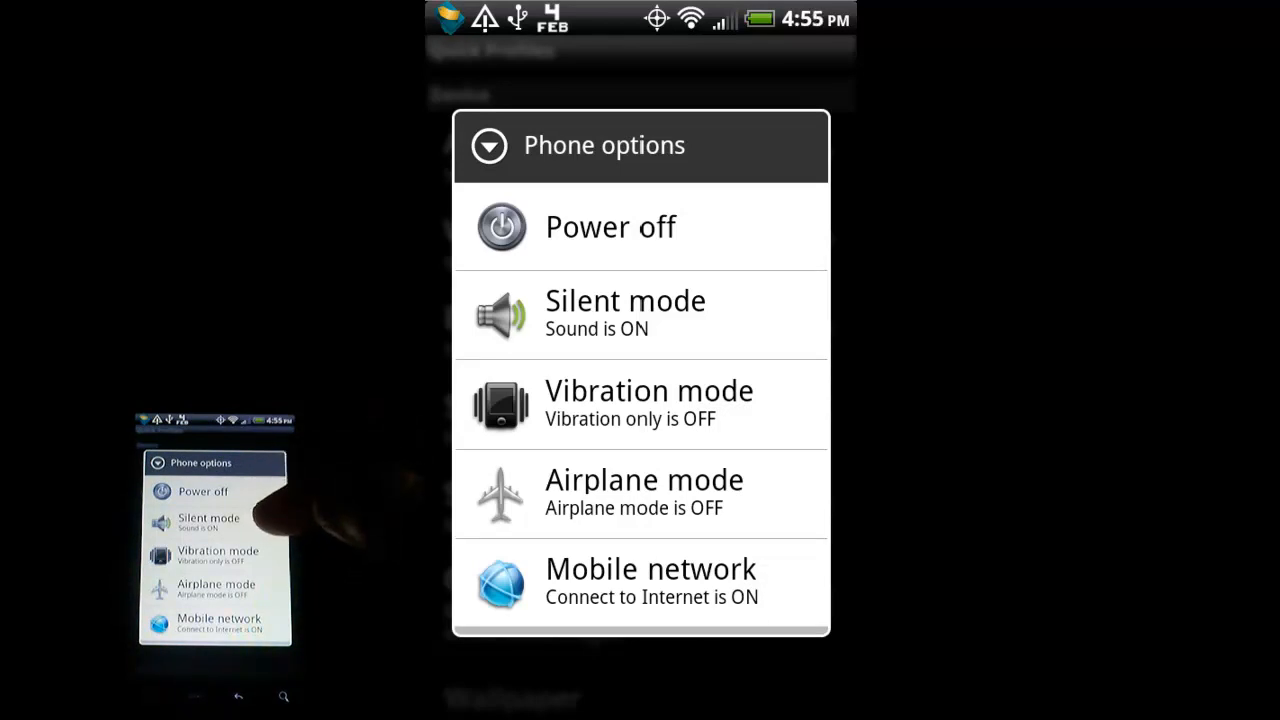
pyautogui.moveTo(300, 520)
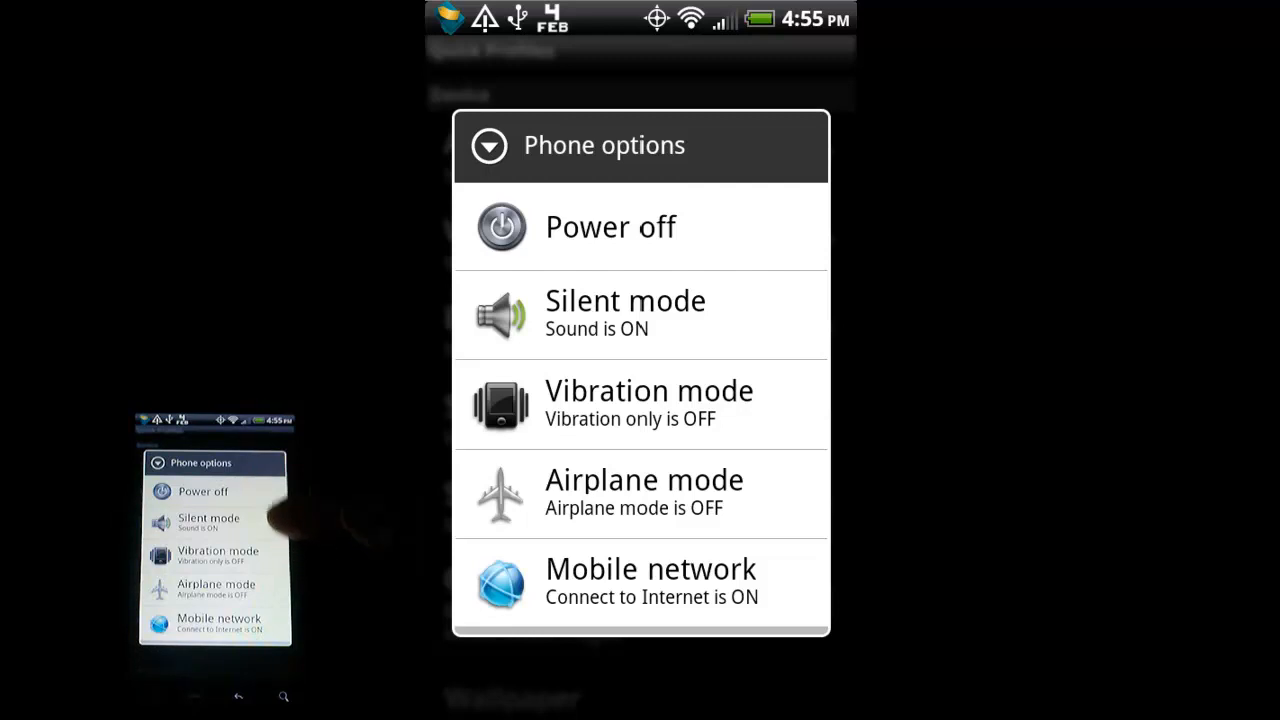
pyautogui.moveTo(270, 560)
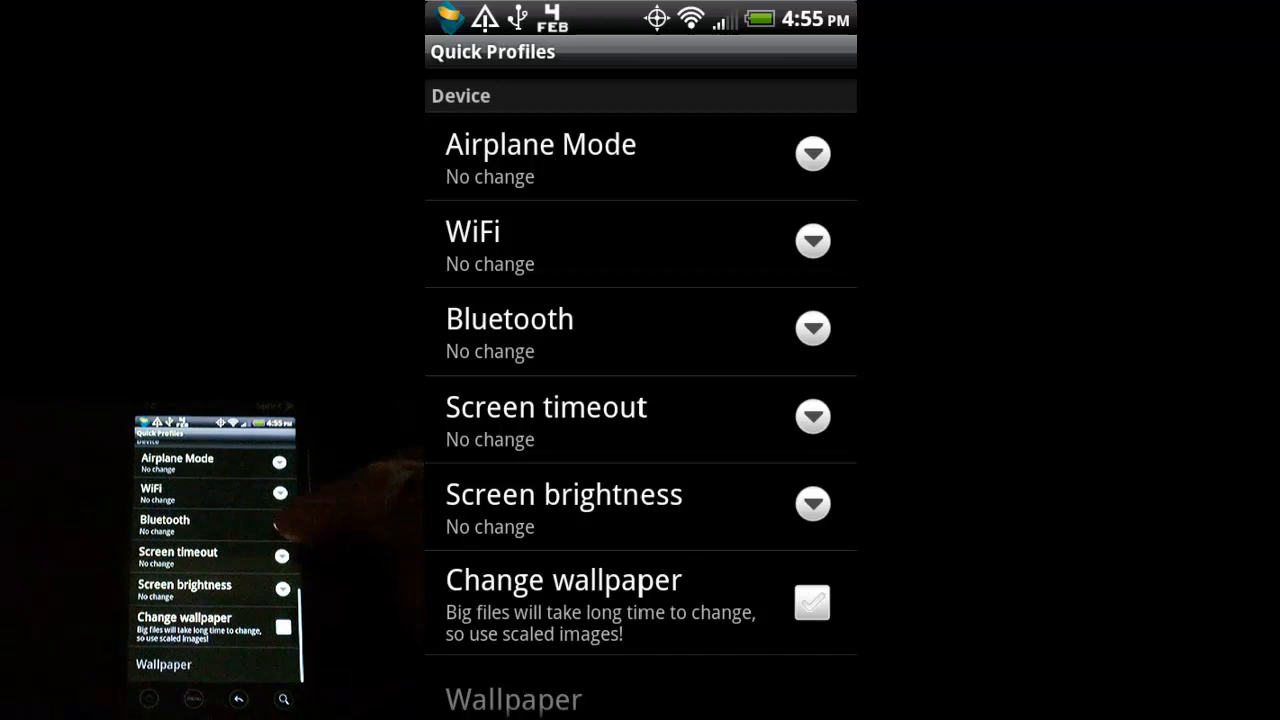
# Step: Leave Change wallpaper unticked after trying it, and review the volume settings before saving
pyautogui.scroll(3)
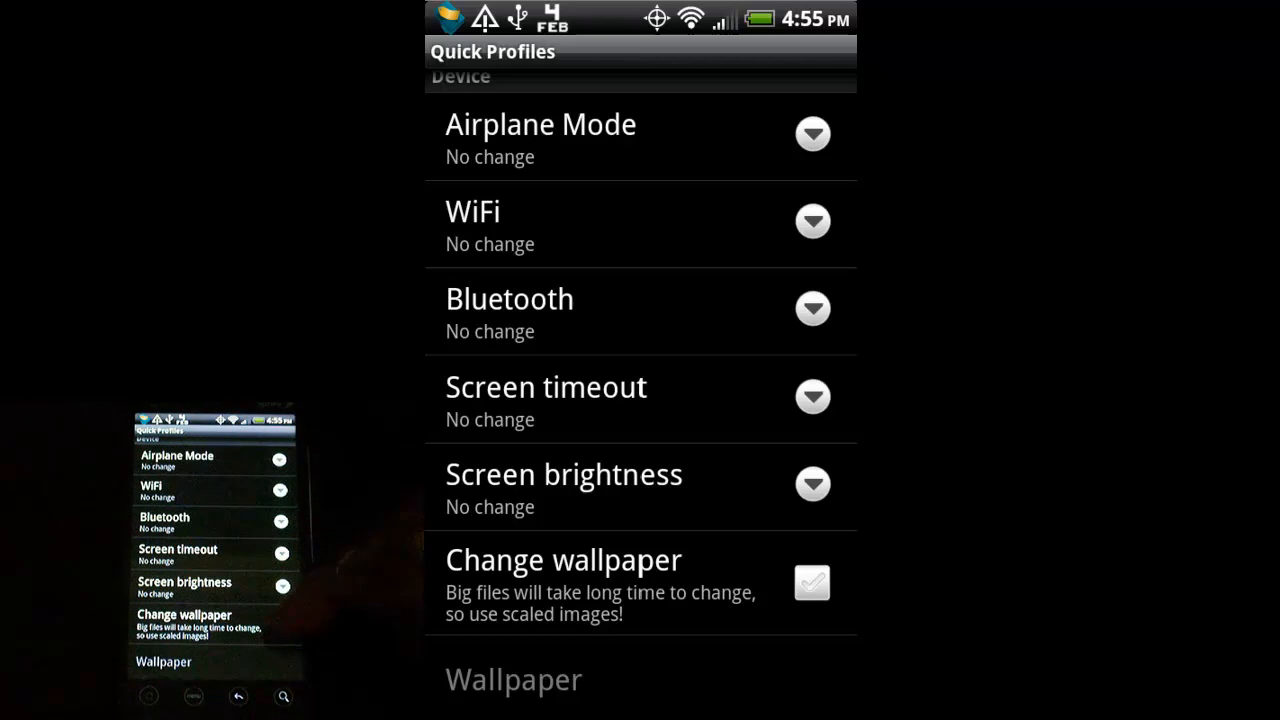
pyautogui.click(812, 582)
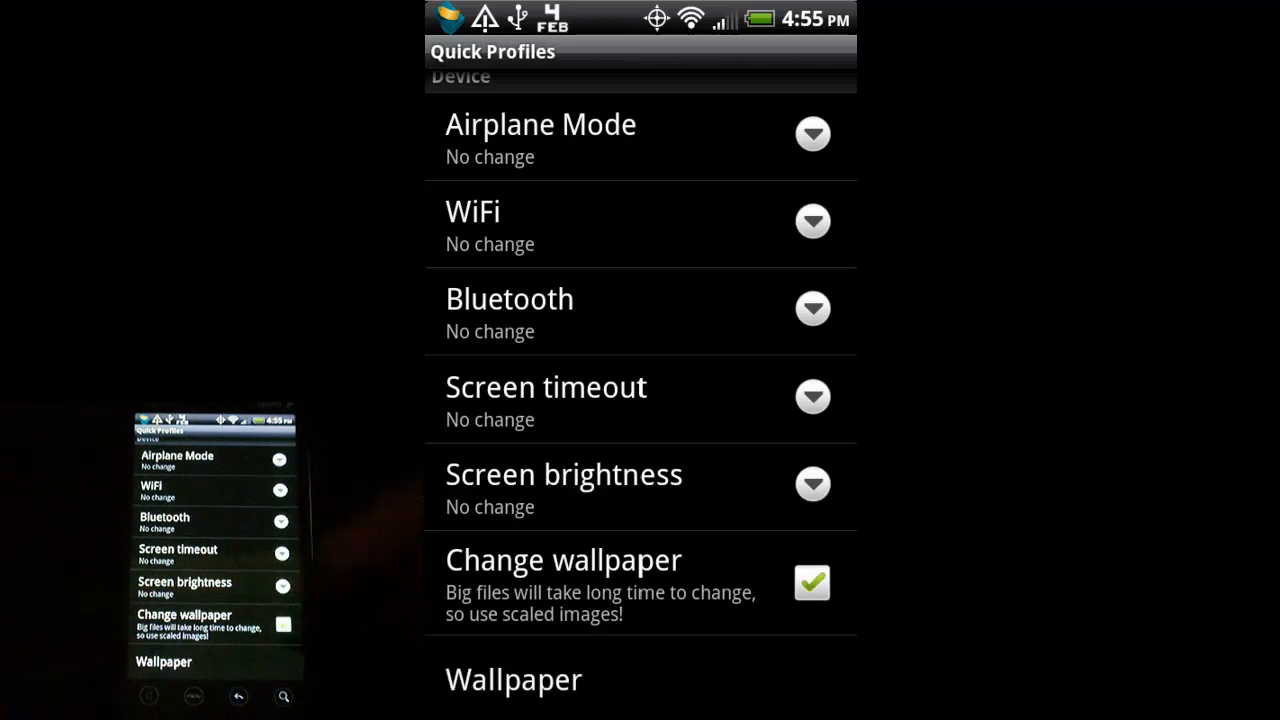
pyautogui.click(812, 582)
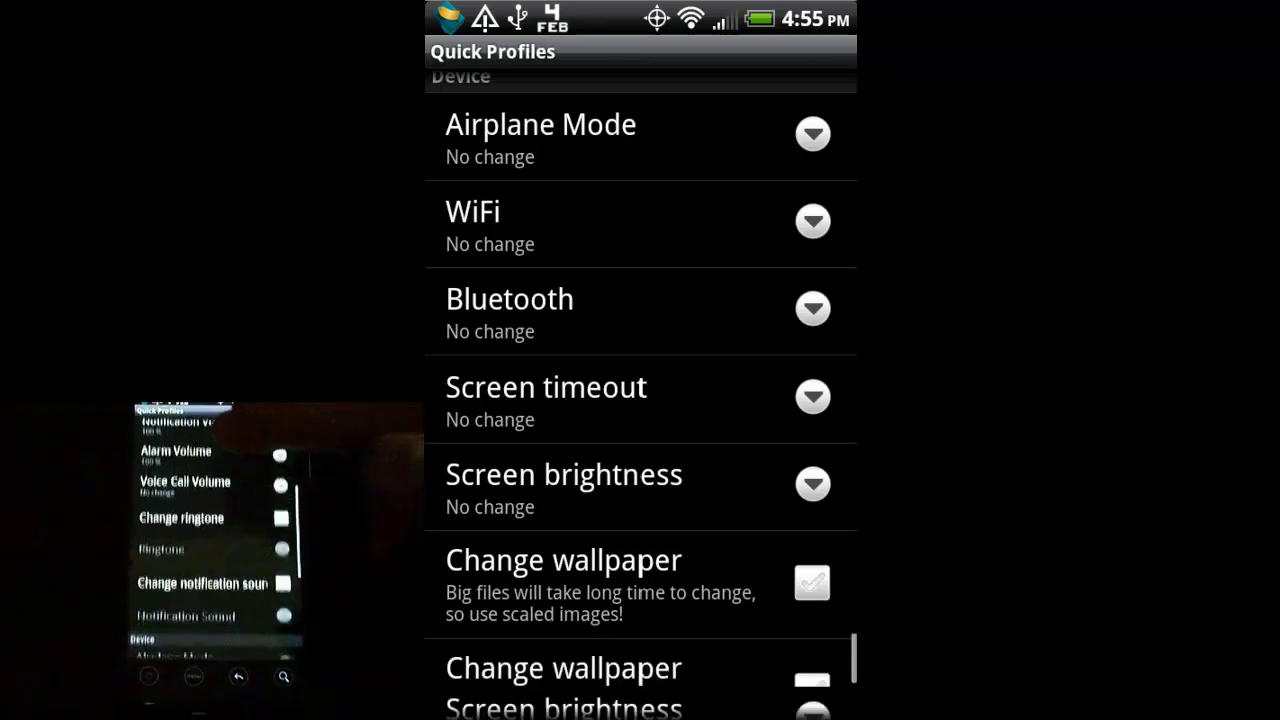
pyautogui.scroll(3)
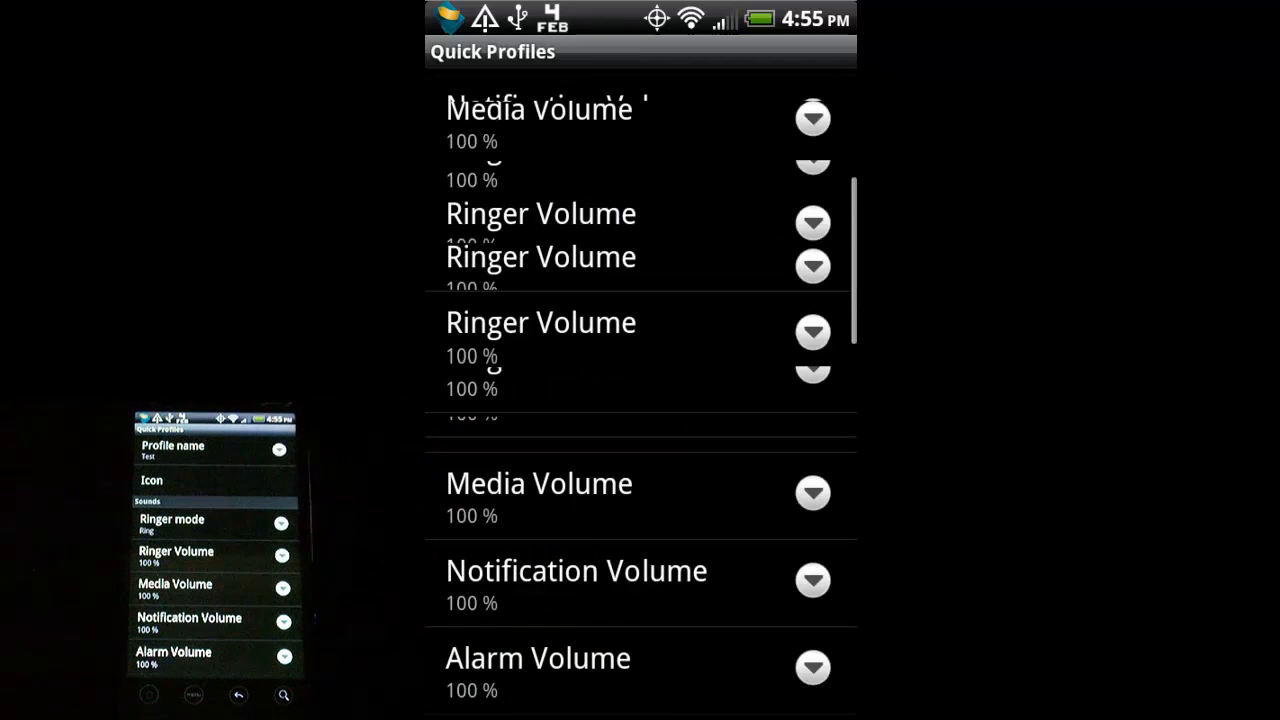
pyautogui.scroll(3)
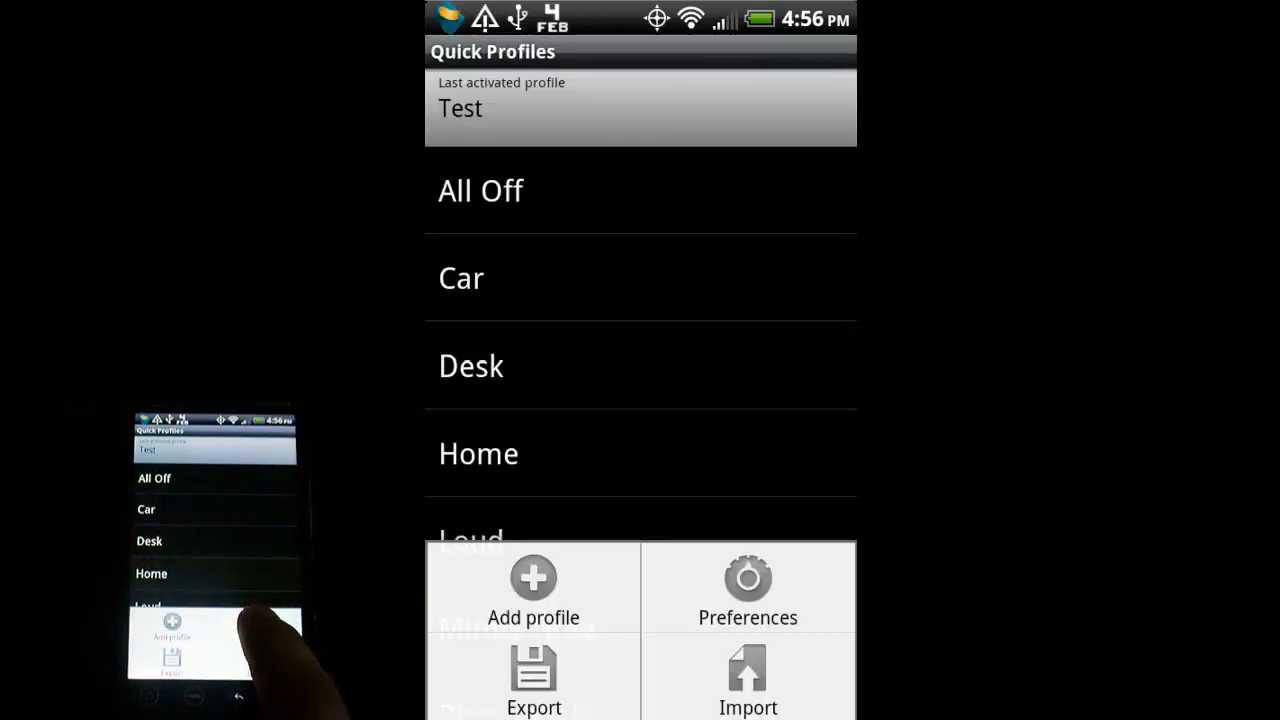
# Step: Enable the Statusbar shortcut in Preferences and return to the profile list
pyautogui.click(748, 588)
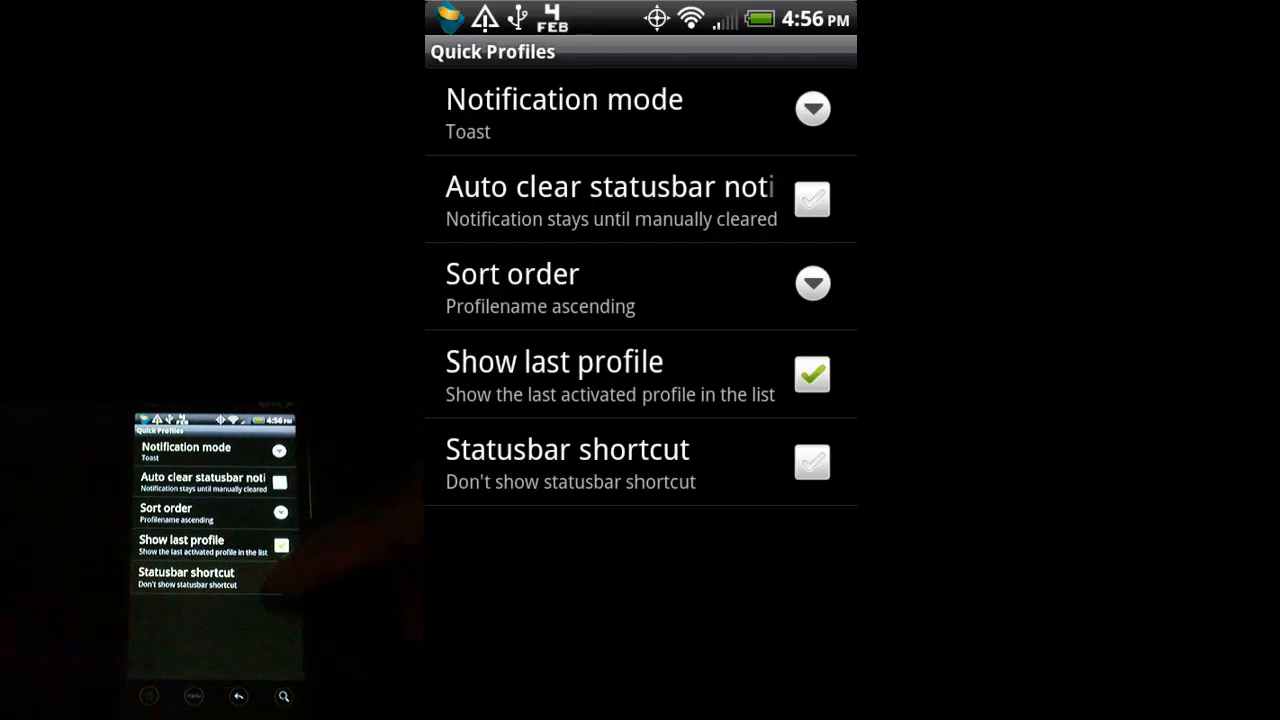
pyautogui.click(812, 464)
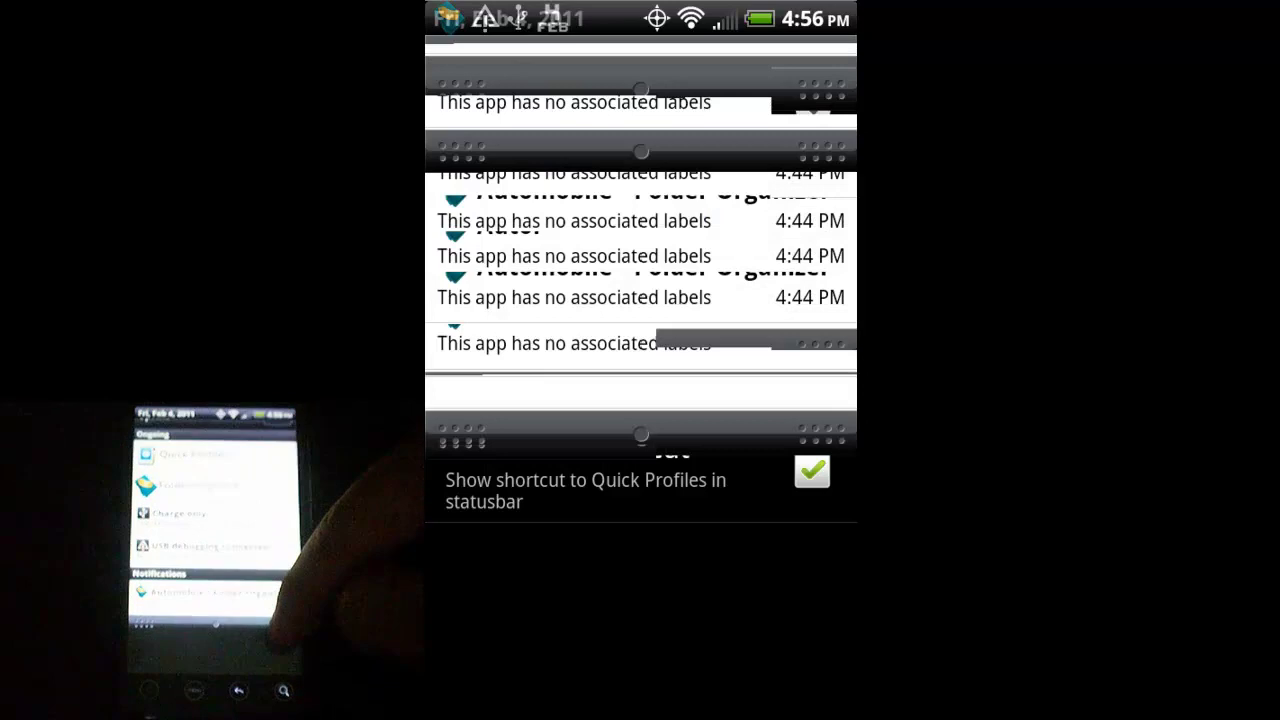
pyautogui.scroll(-3)
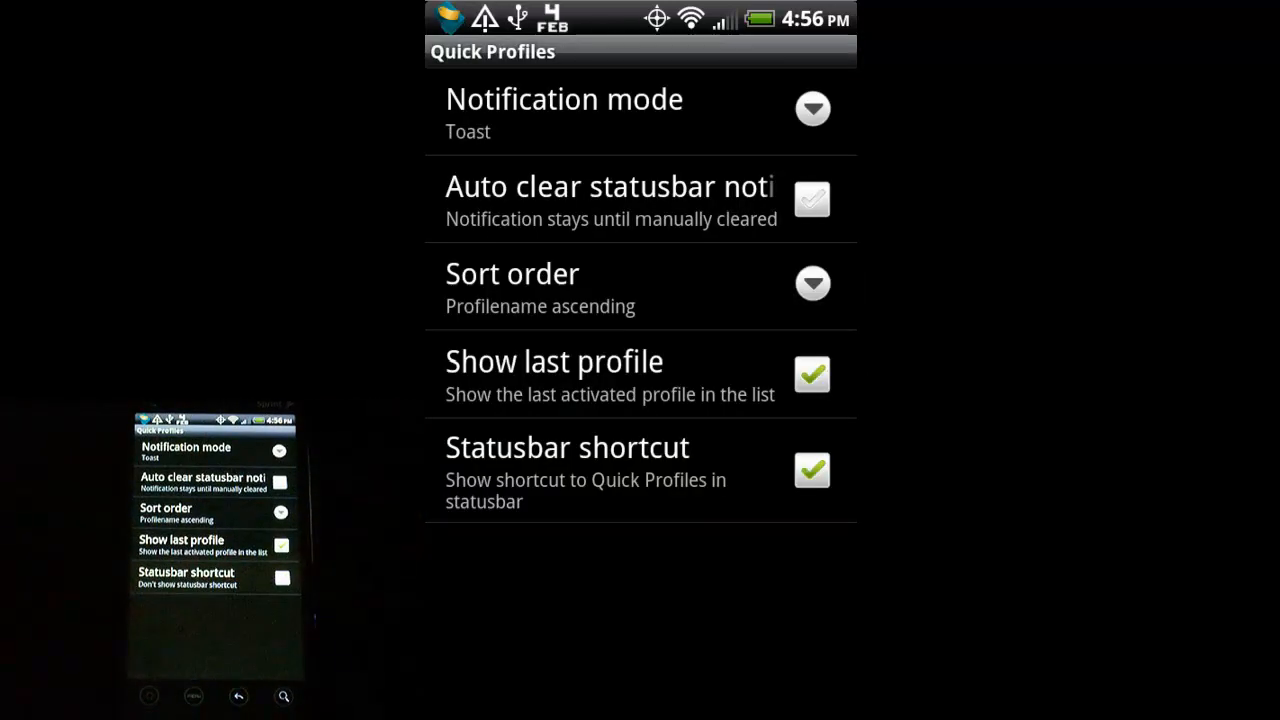
pyautogui.click(812, 464)
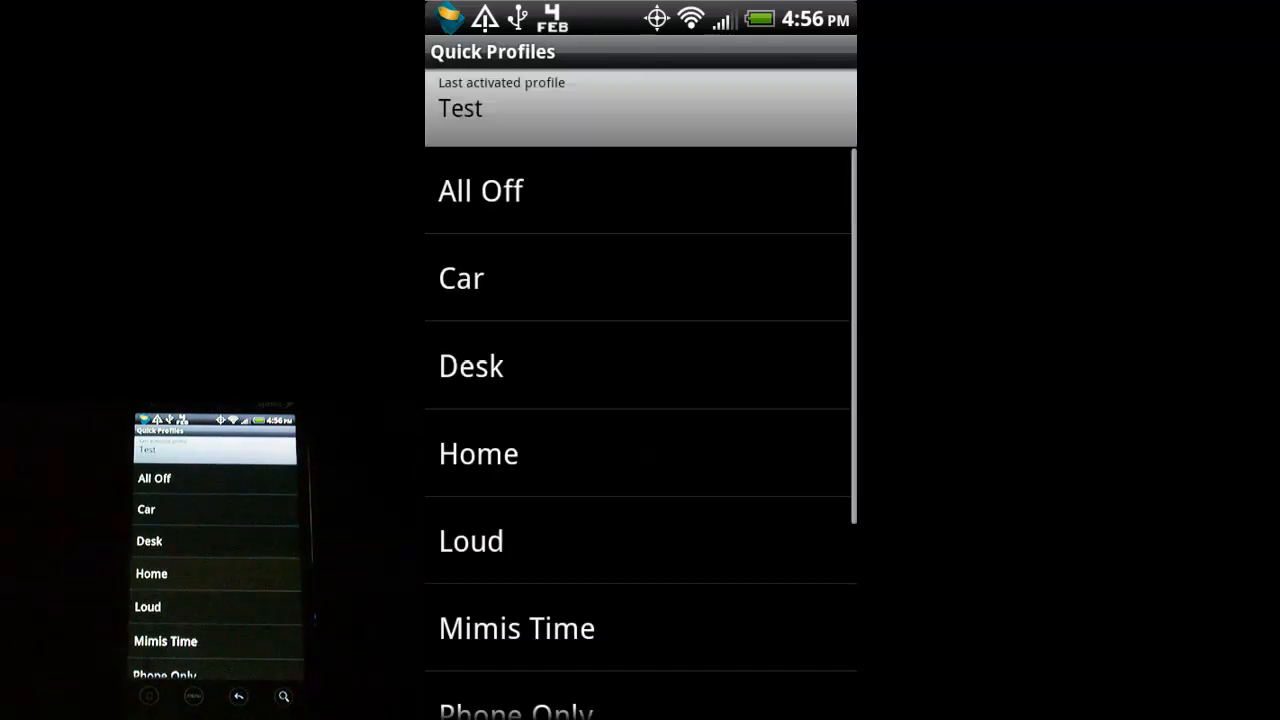
pyautogui.scroll(-3)
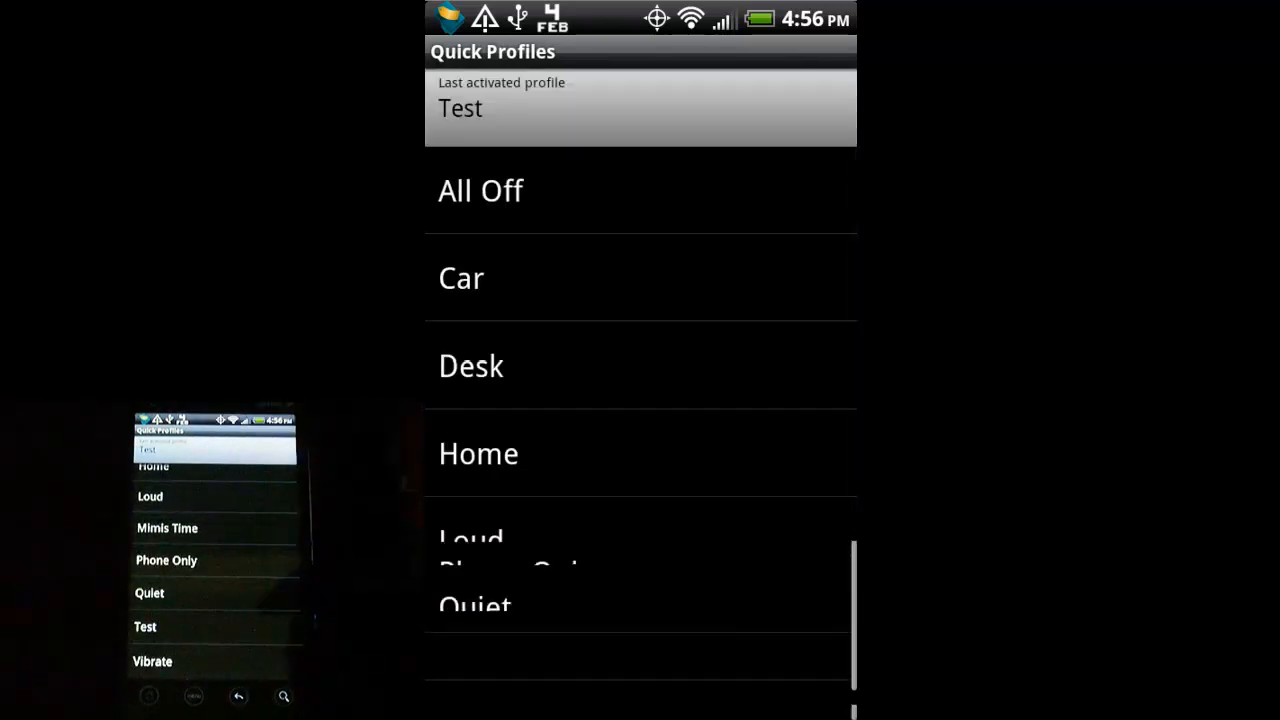
pyautogui.scroll(3)
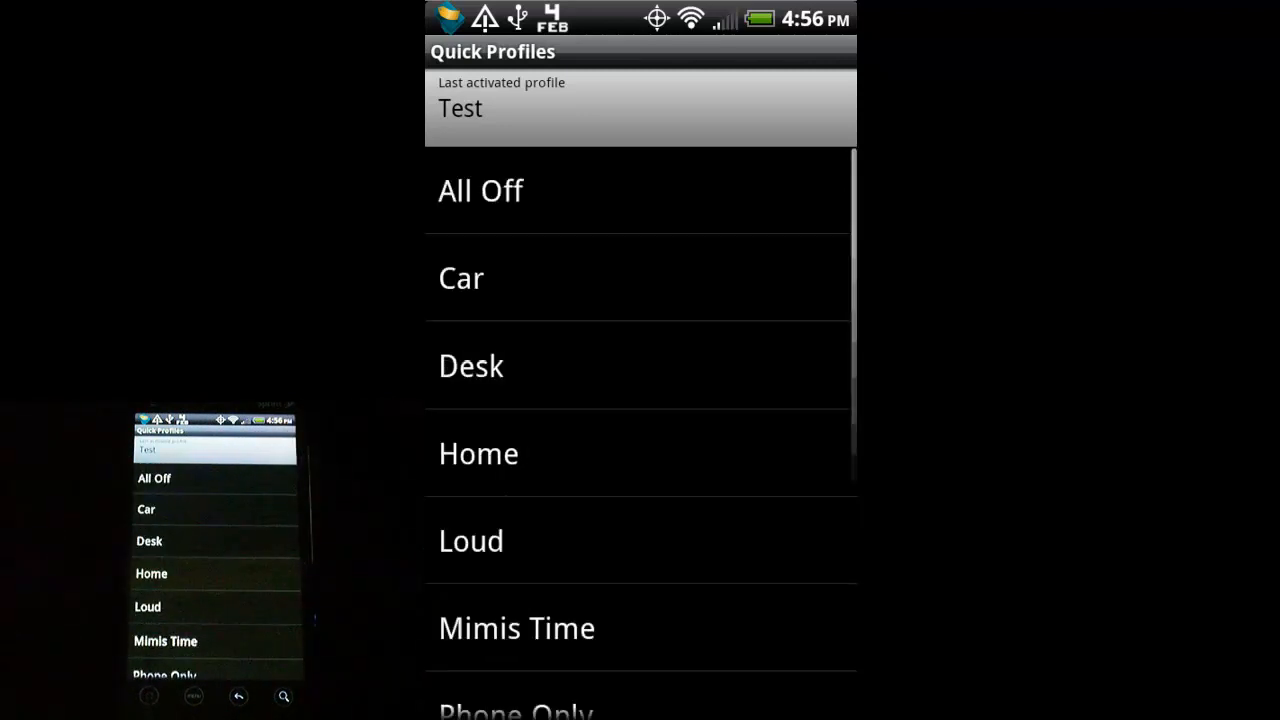